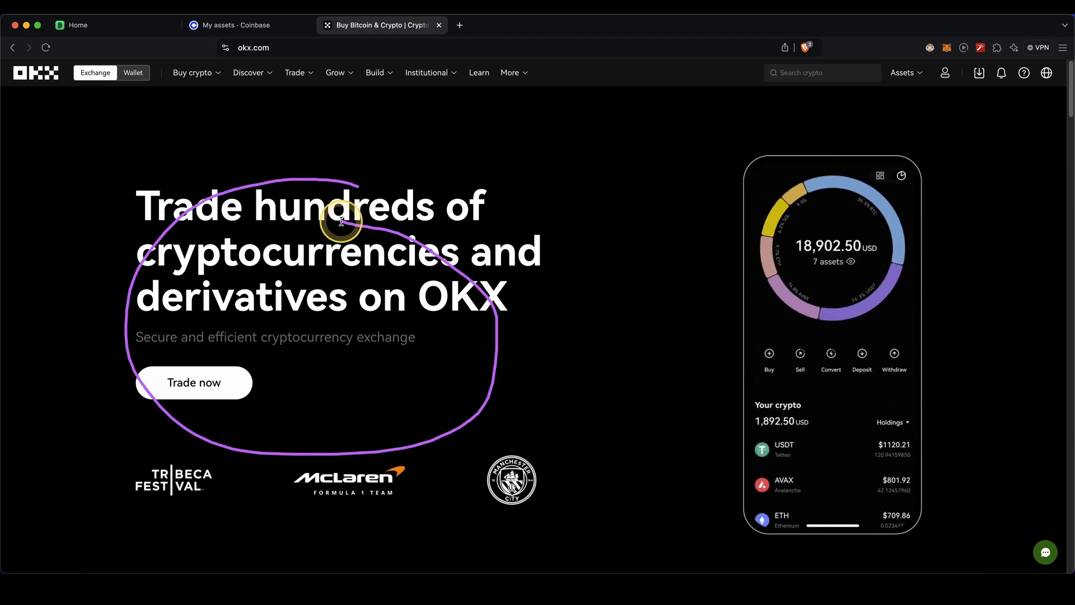
# Close the five-step overview slide and switch to the OKX browser tab.
pyautogui.click(194, 73)
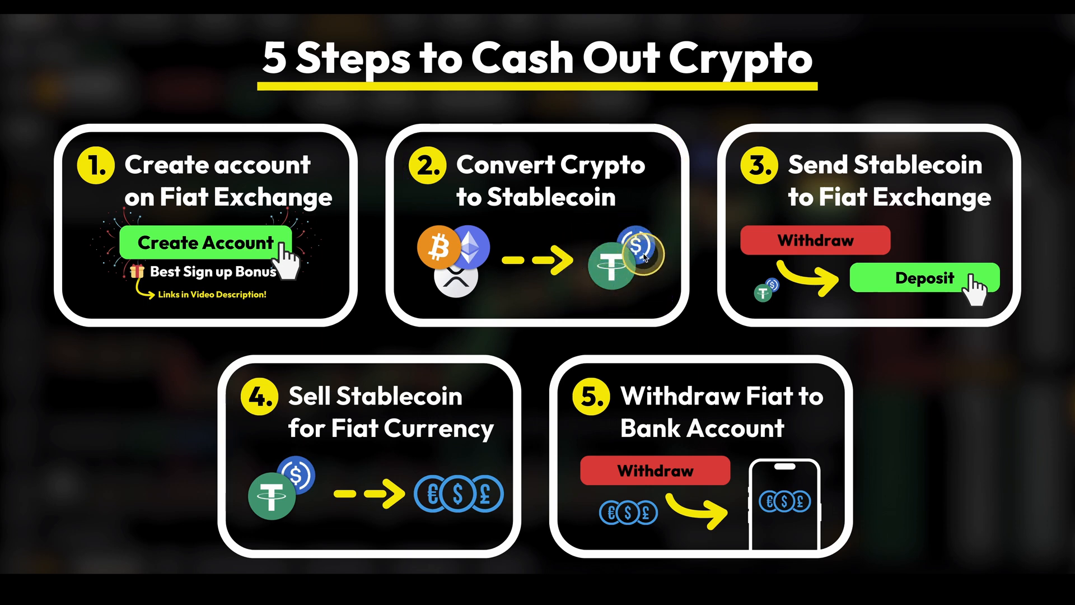
pyautogui.moveTo(994, 175)
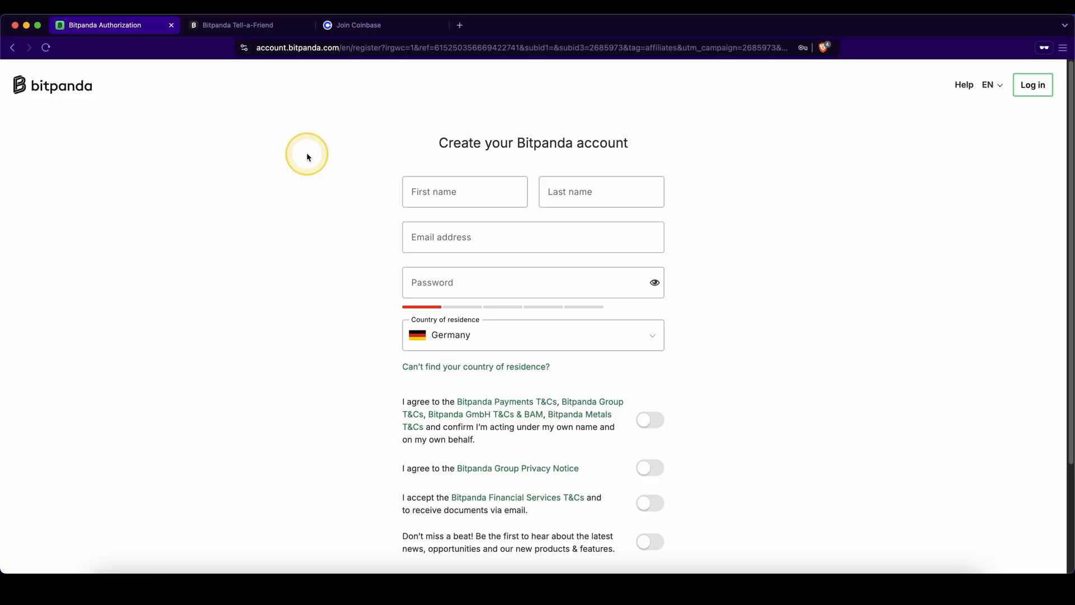
pyautogui.moveTo(446, 119)
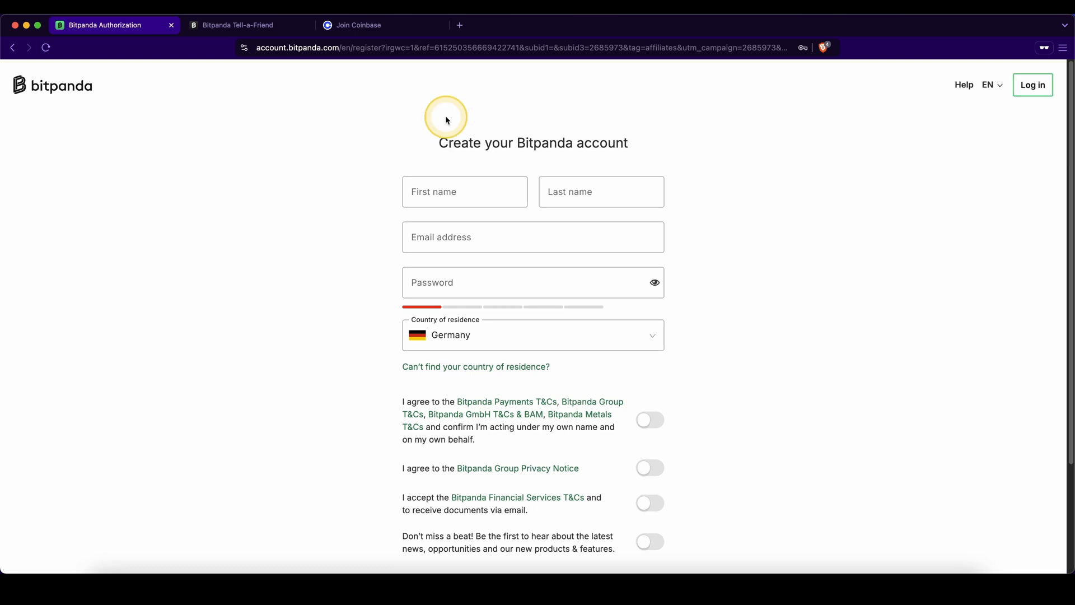
pyautogui.moveTo(306, 163)
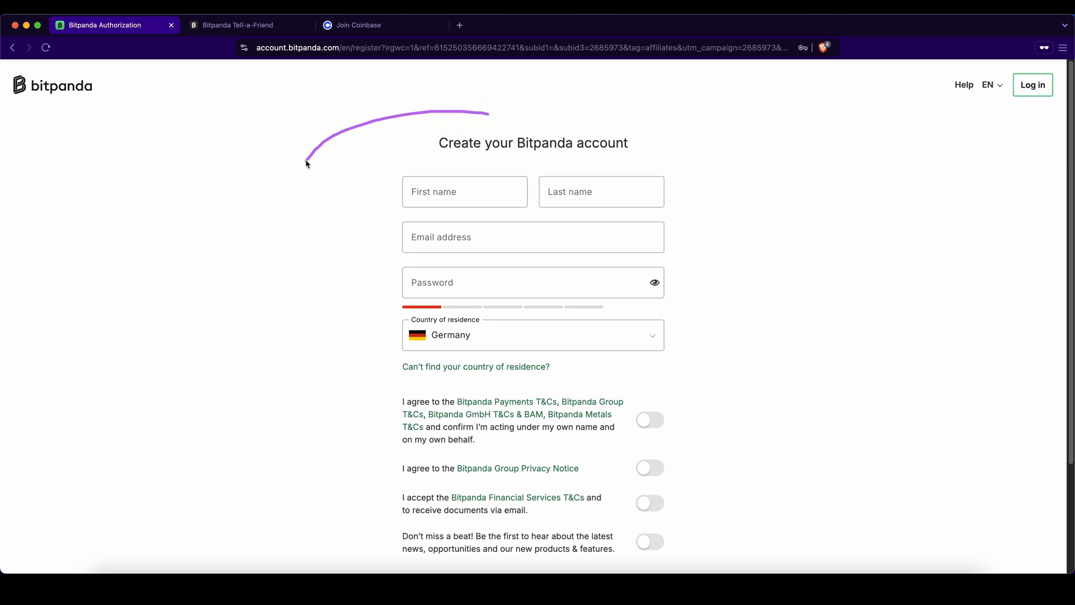
pyautogui.click(247, 24)
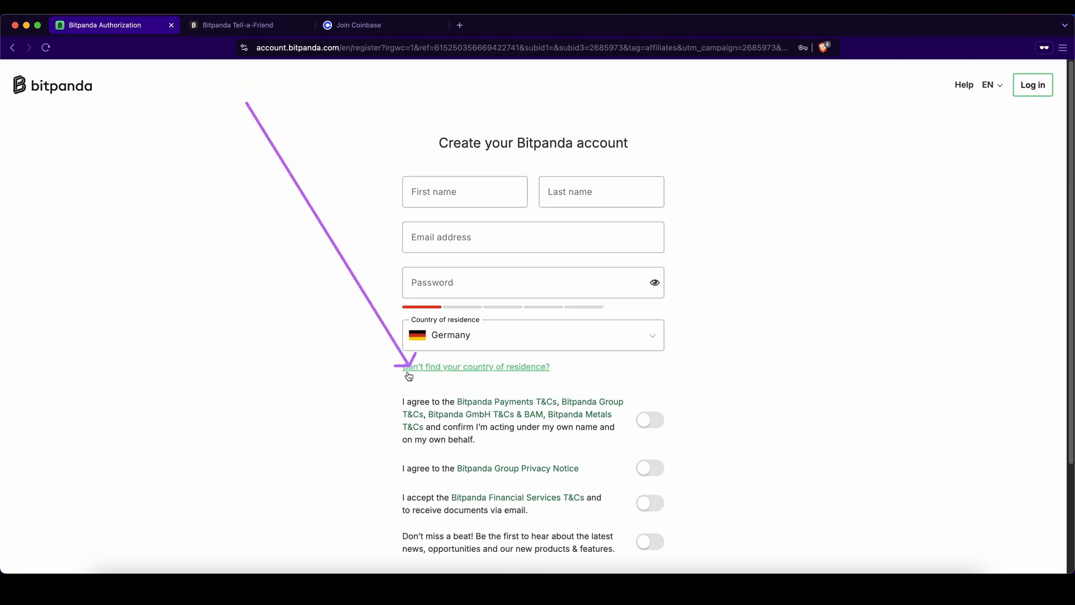
pyautogui.scroll(-3)
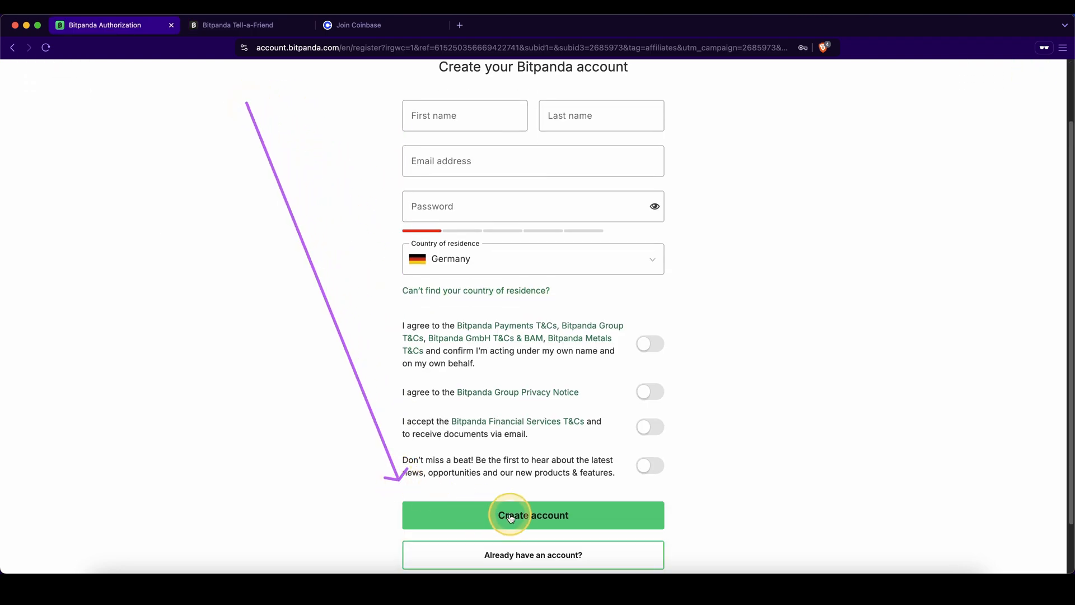
pyautogui.scroll(3)
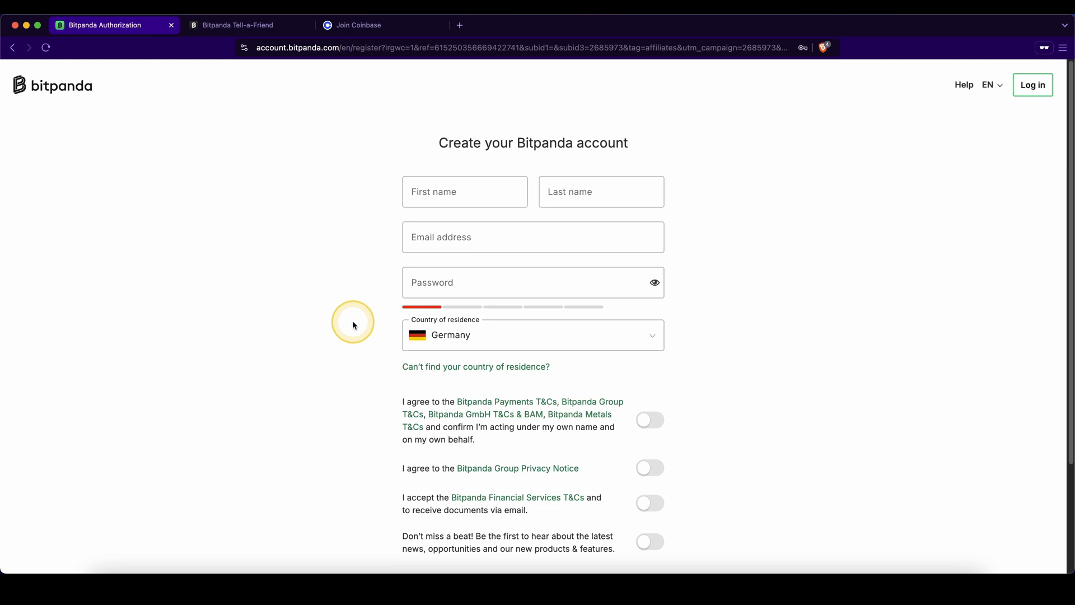
# Open the country-of-residence list and dismiss it, keeping Germany.
pyautogui.click(532, 335)
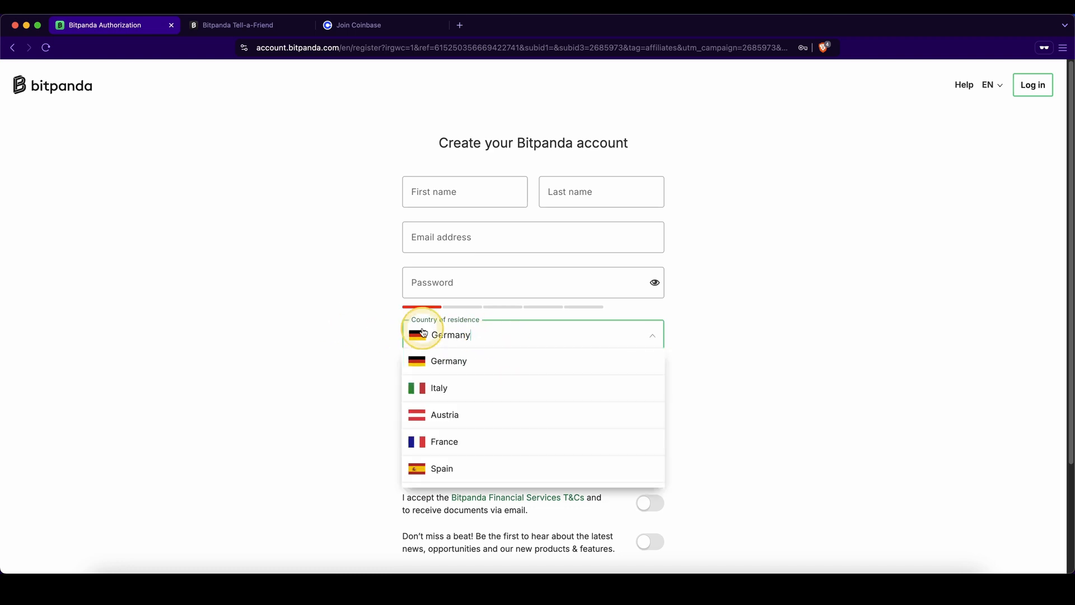
pyautogui.scroll(-3)
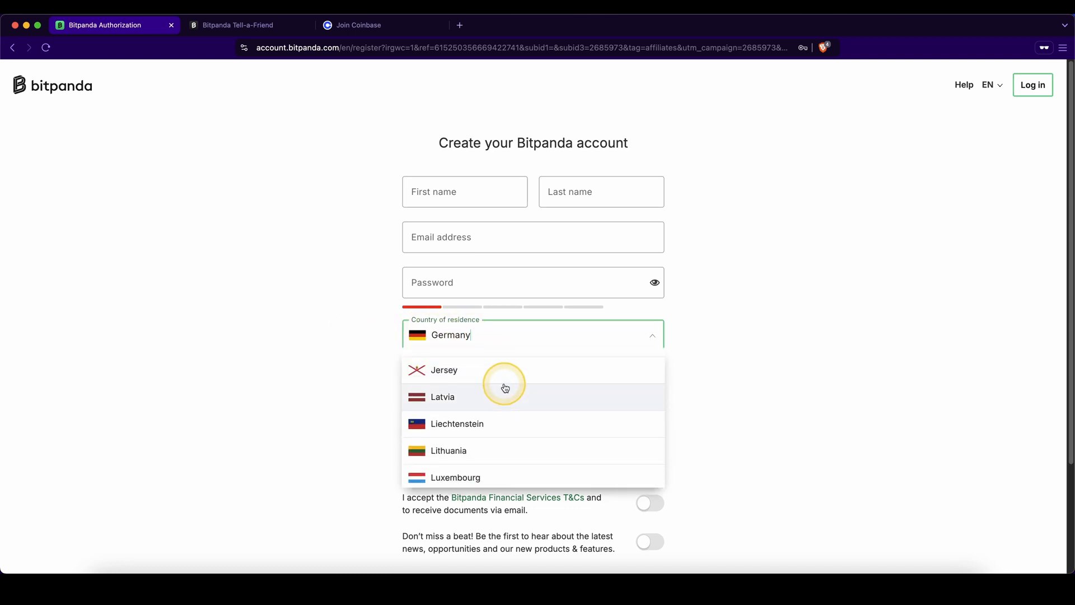
pyautogui.scroll(-3)
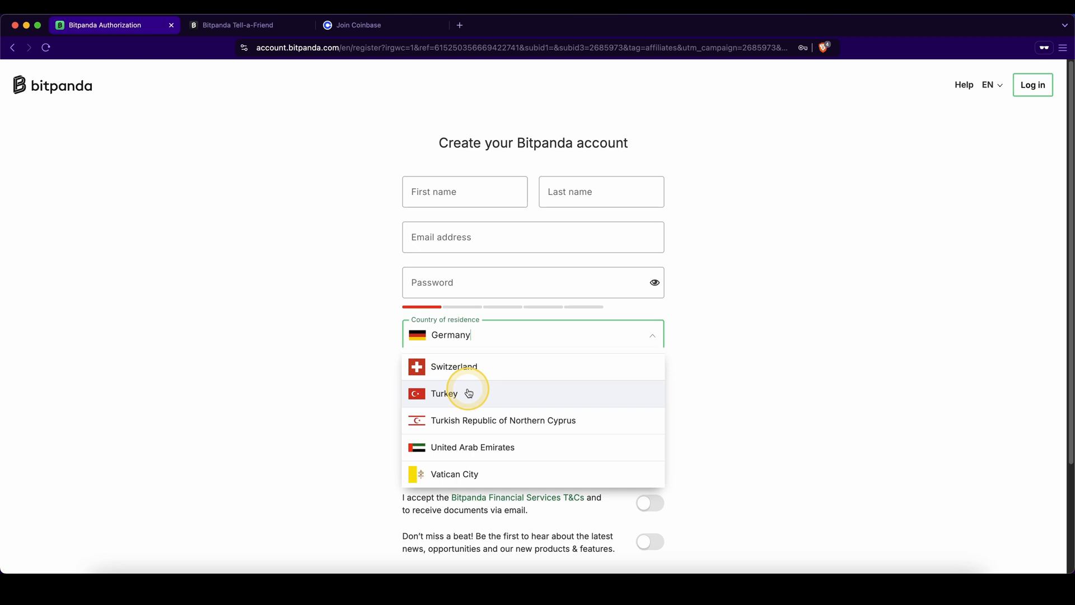
pyautogui.moveTo(353, 171)
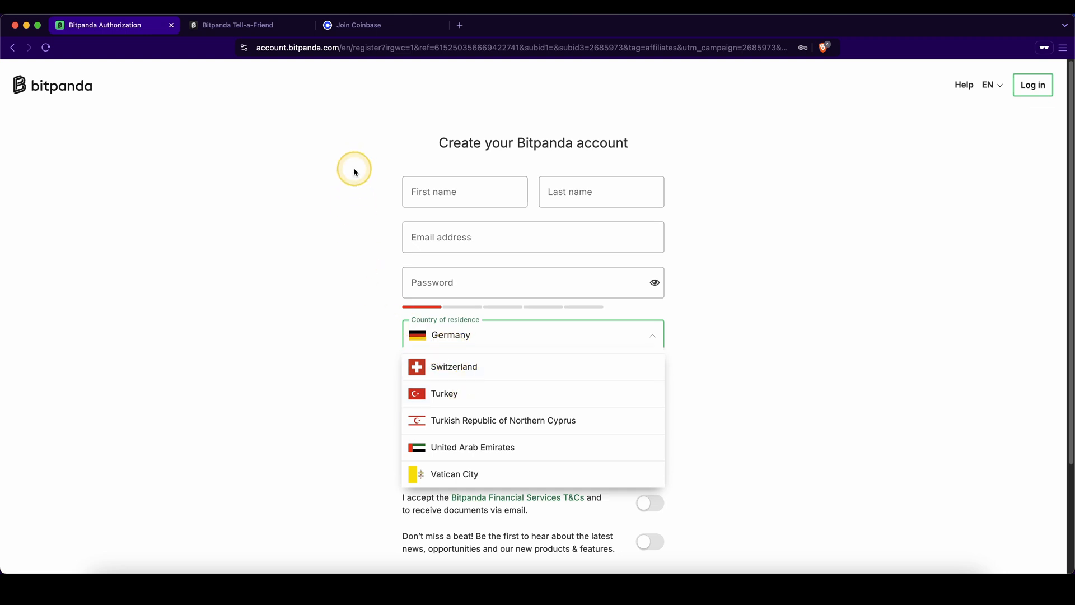
pyautogui.click(357, 25)
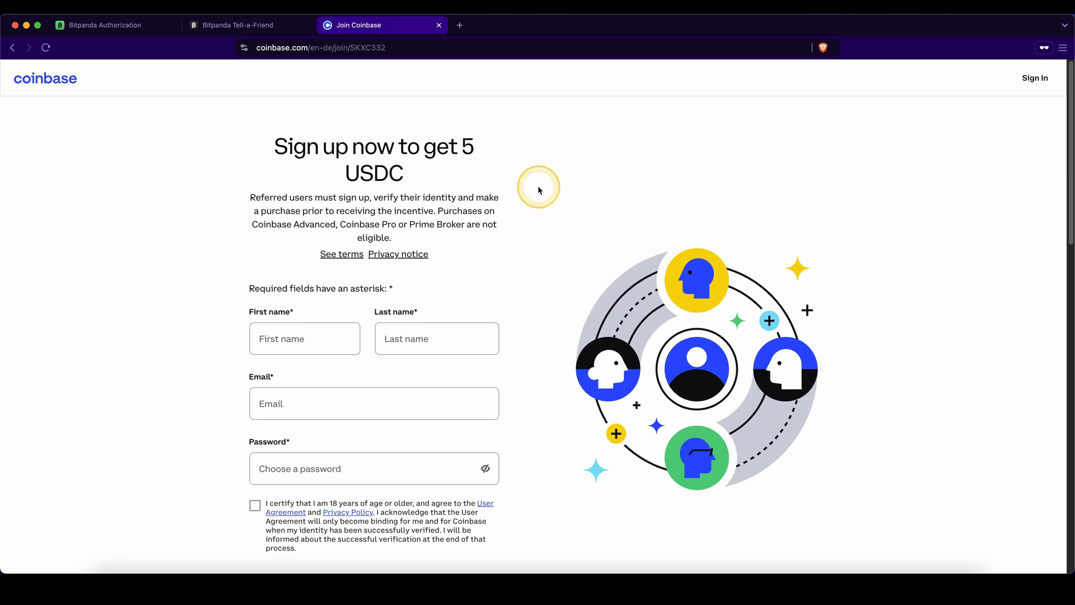
pyautogui.moveTo(678, 156)
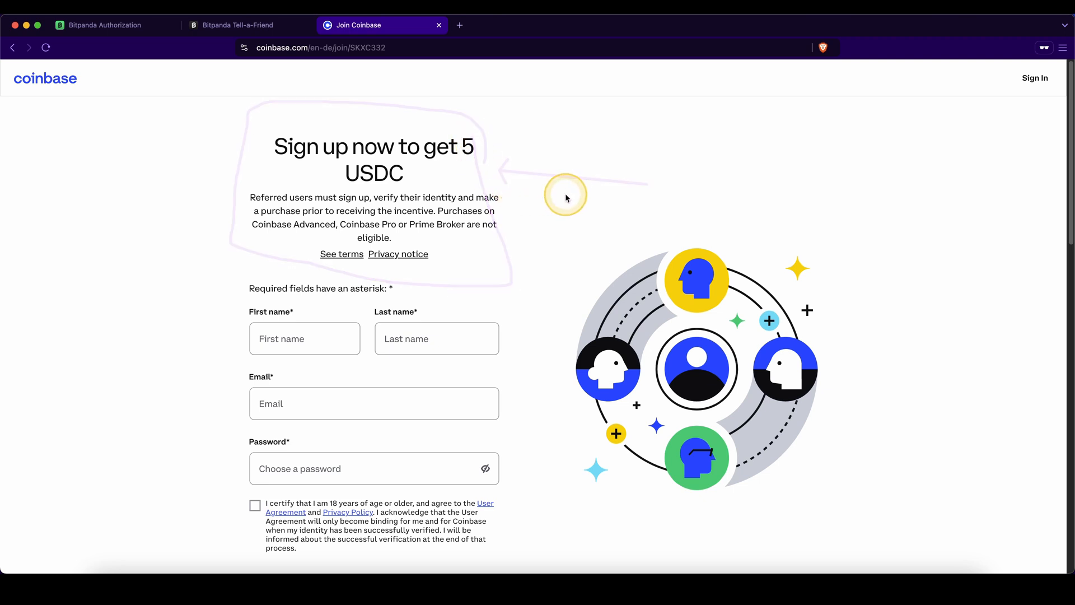
pyautogui.moveTo(214, 246)
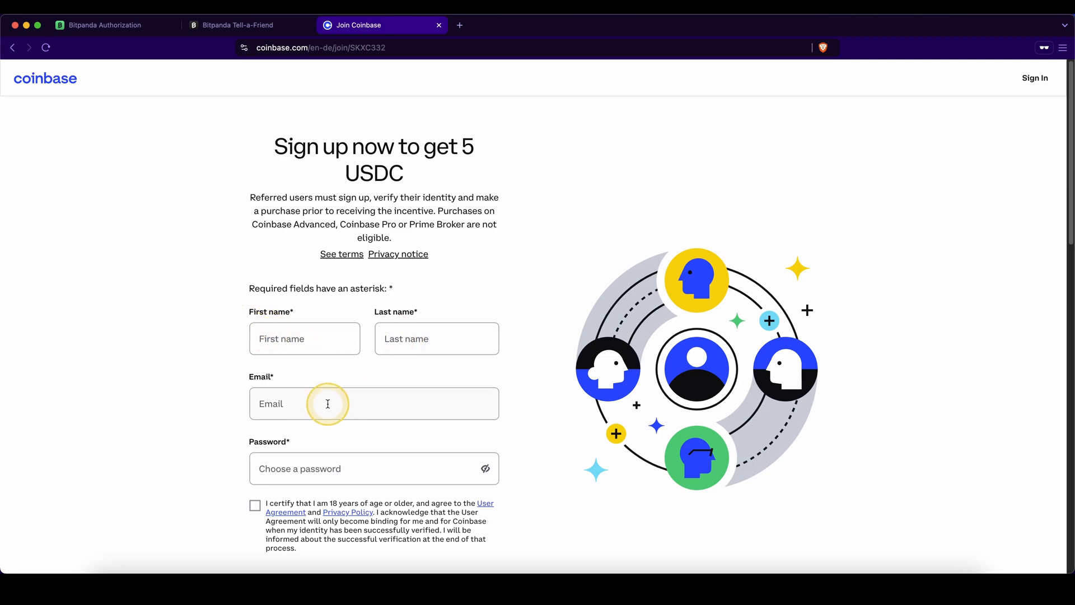
pyautogui.scroll(-3)
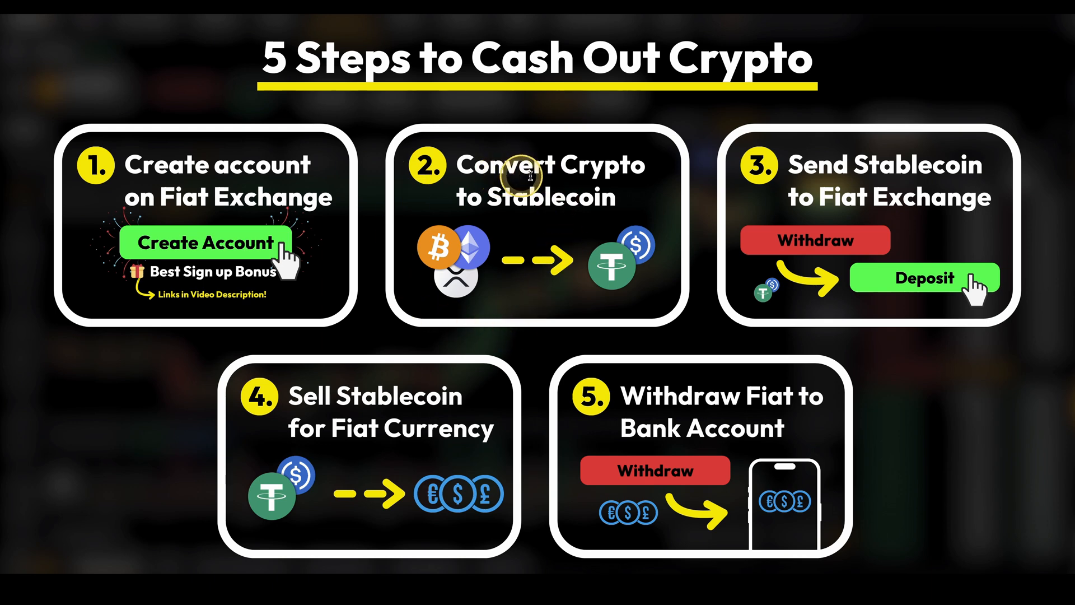
pyautogui.moveTo(596, 176)
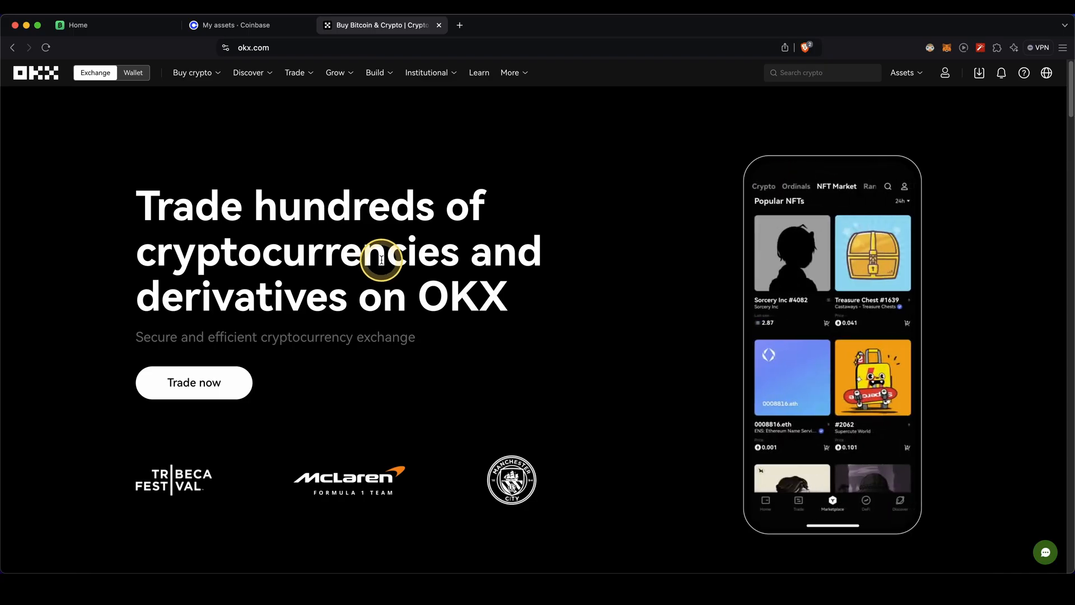
# Open the Convert page from OKX's Trade menu to convert USDT into BTC.
pyautogui.click(295, 73)
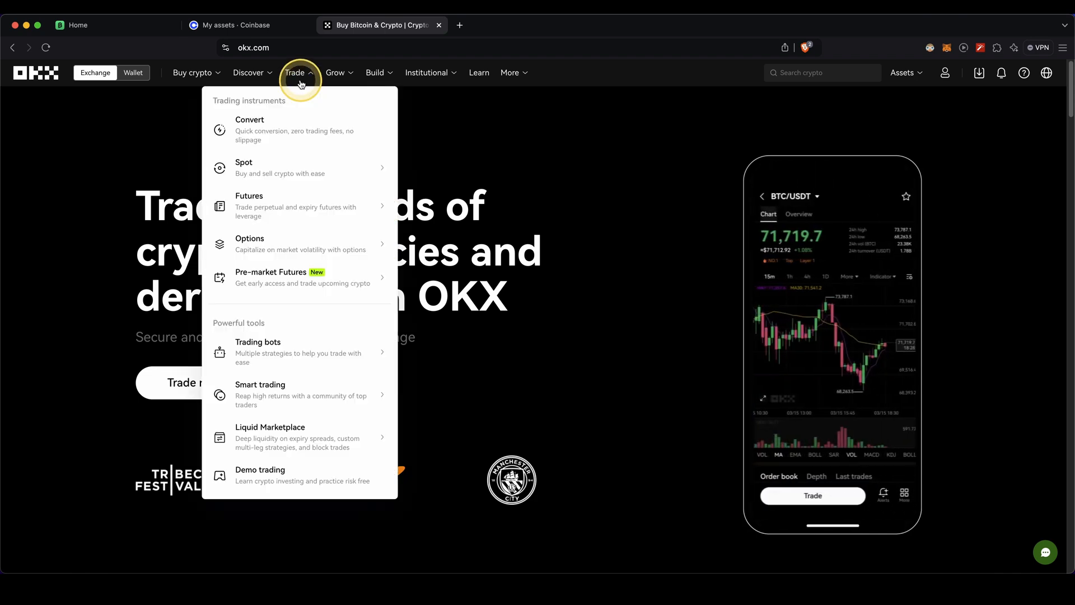
pyautogui.click(249, 129)
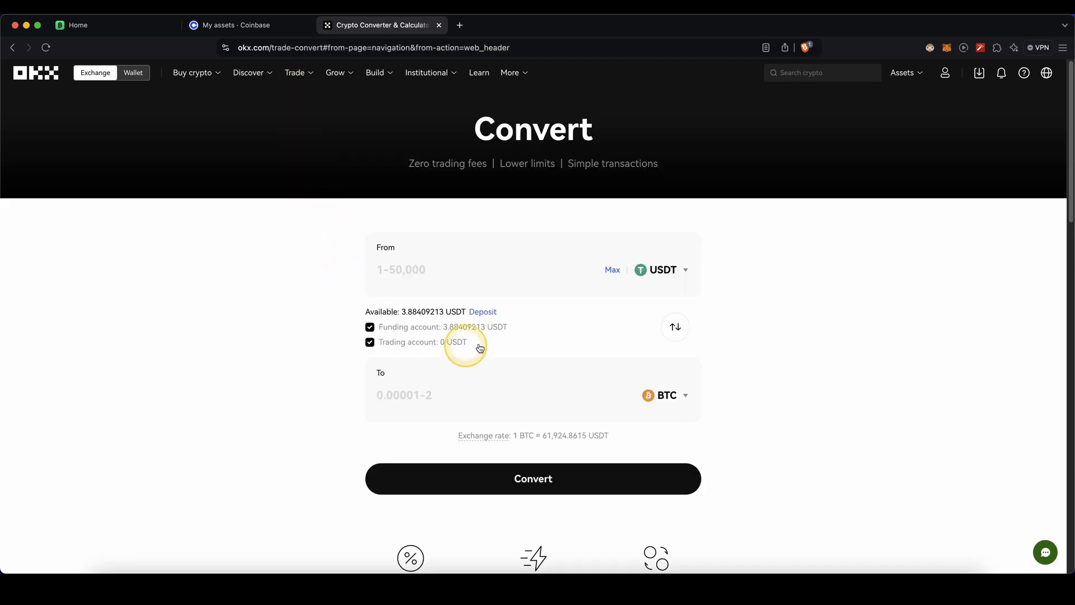
pyautogui.click(675, 326)
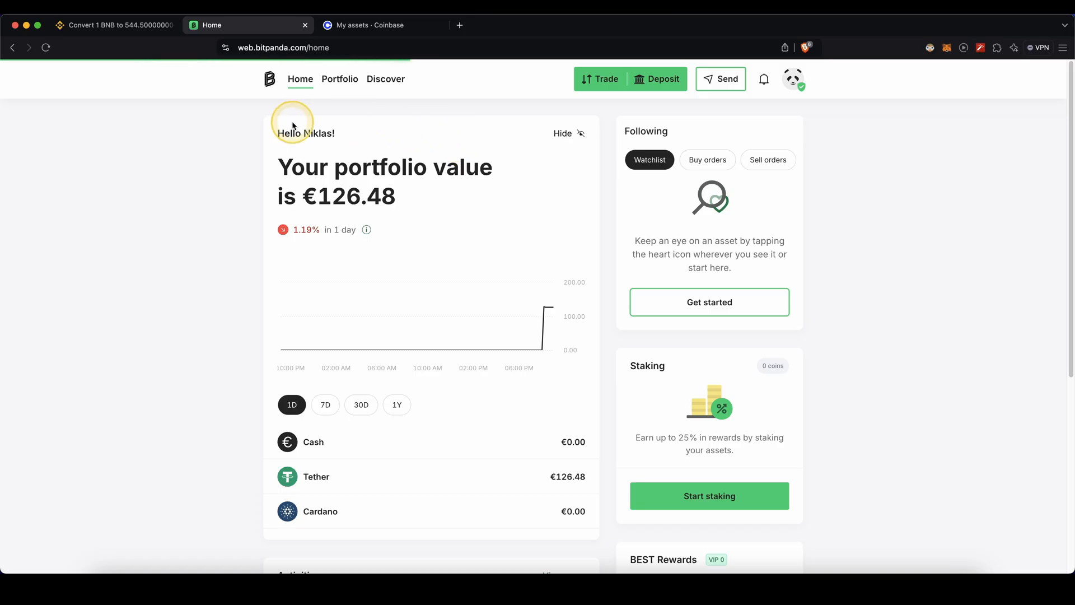
pyautogui.moveTo(657, 107)
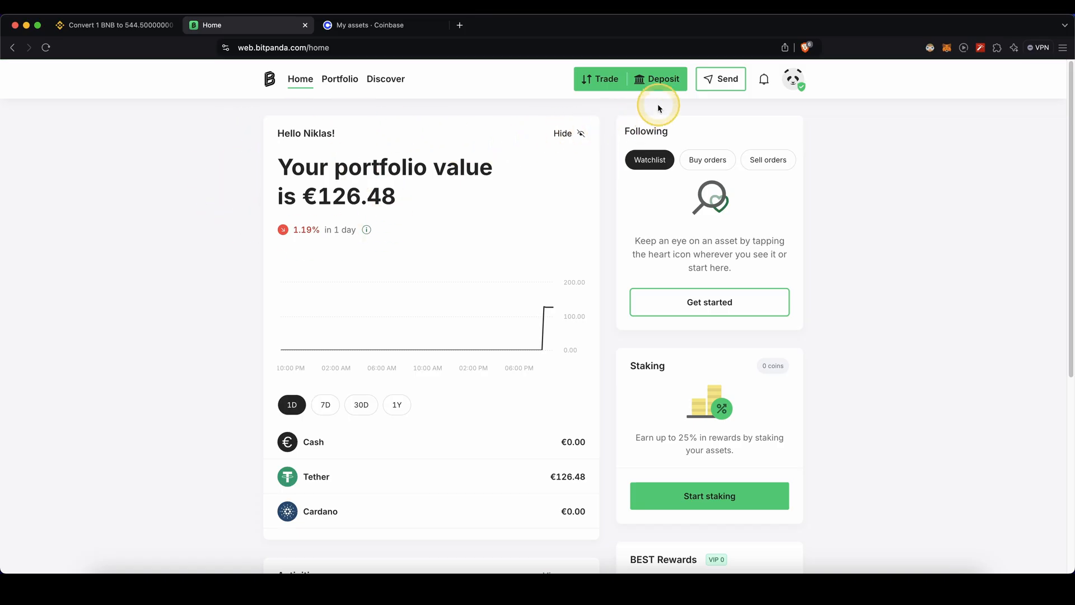
# Reveal and copy Bitpanda's Tether deposit address on the Ethereum network.
pyautogui.click(656, 79)
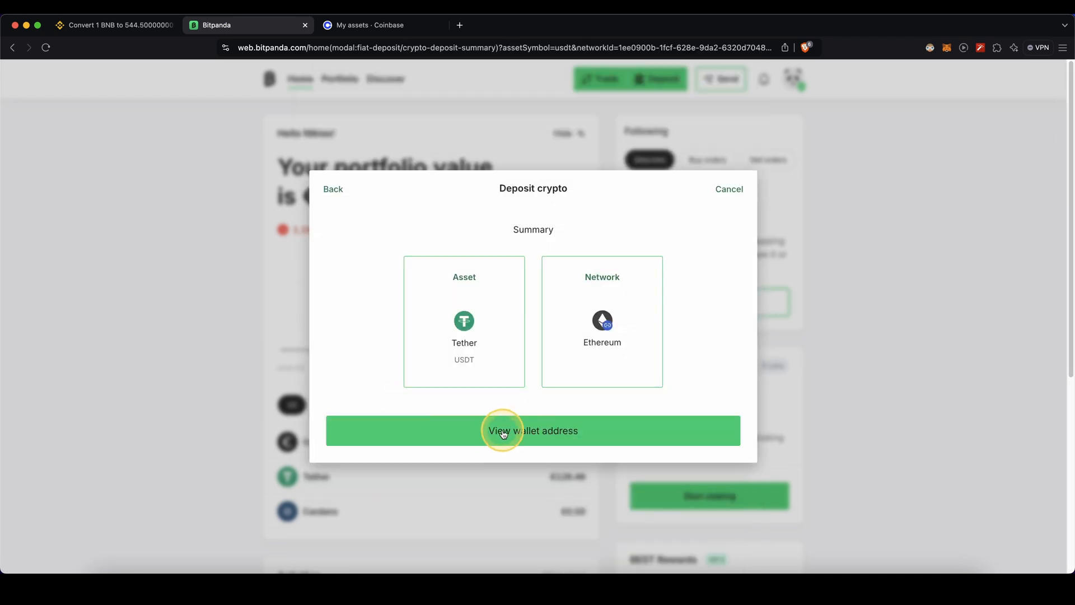
pyautogui.click(532, 431)
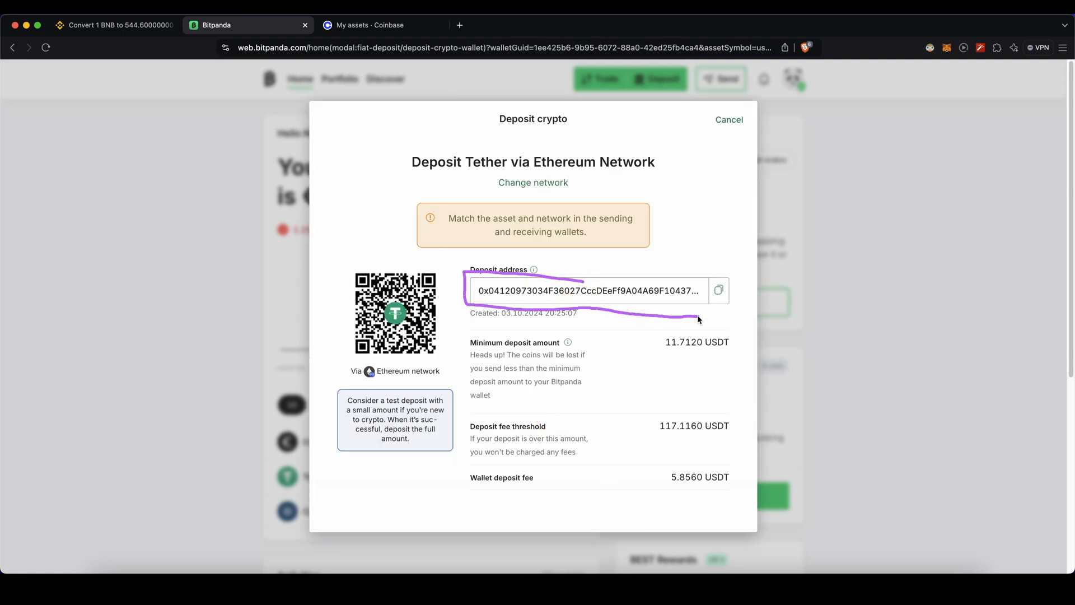
pyautogui.click(718, 290)
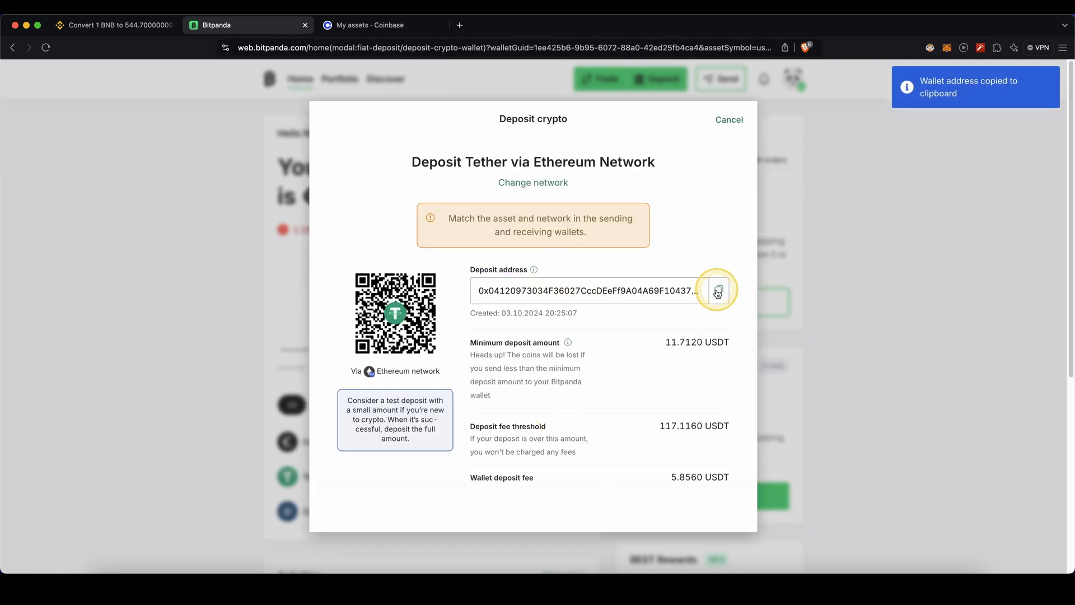
pyautogui.click(381, 24)
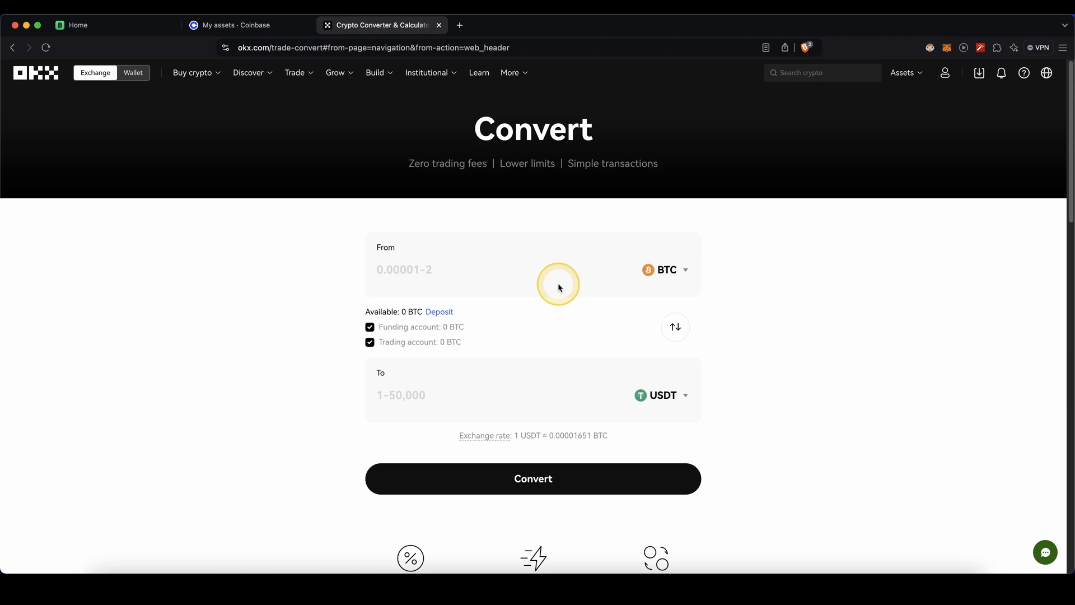
# Set up an OKX USDT withdrawal on Ethereum to the Bitpanda address for the full 3.88409213 USDT.
pyautogui.click(903, 73)
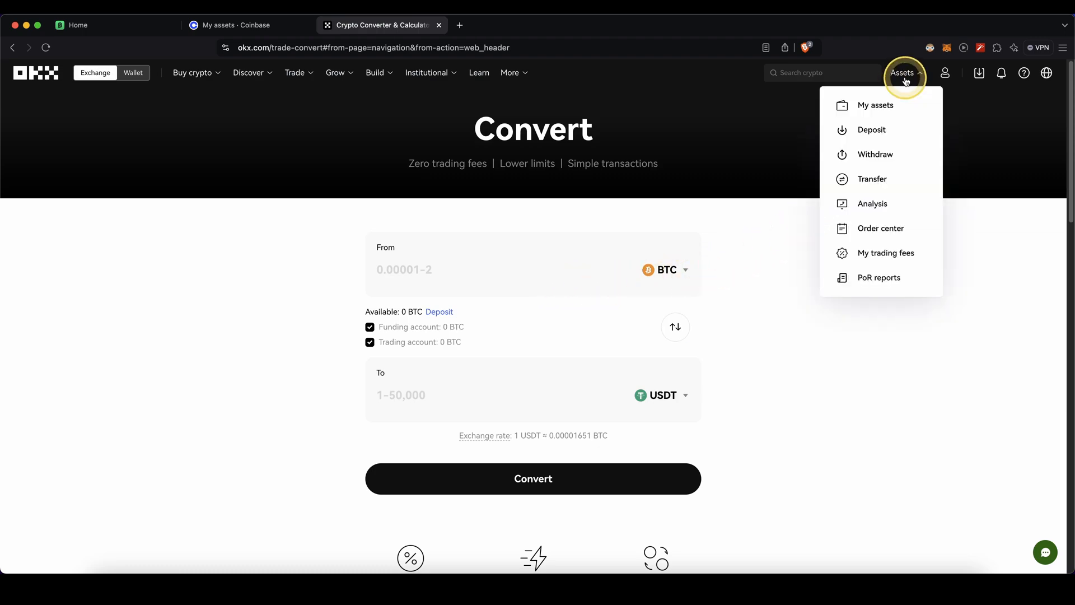
pyautogui.click(874, 153)
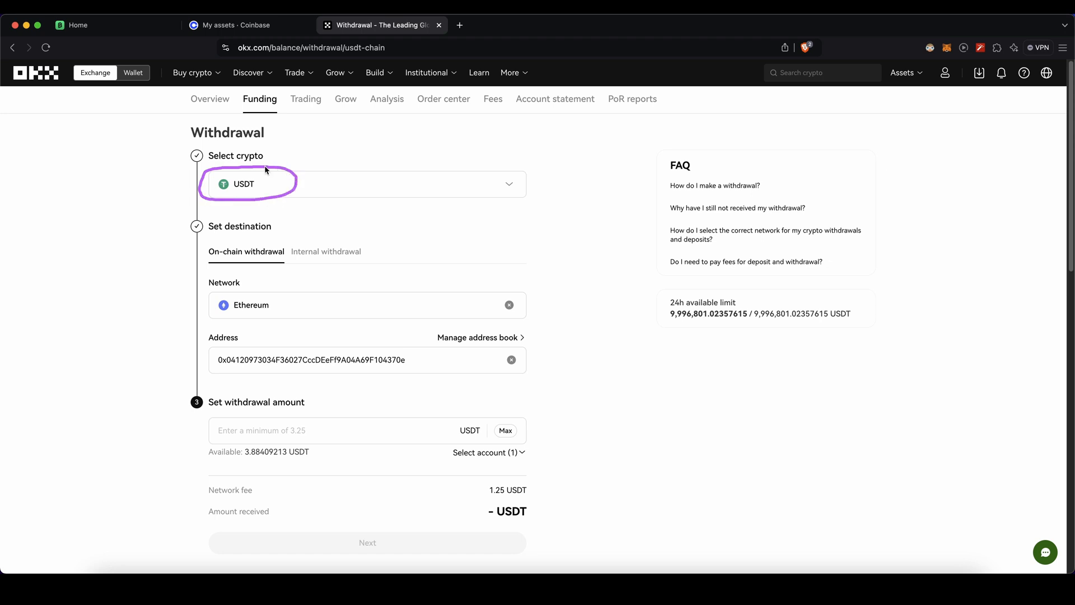
pyautogui.moveTo(241, 308)
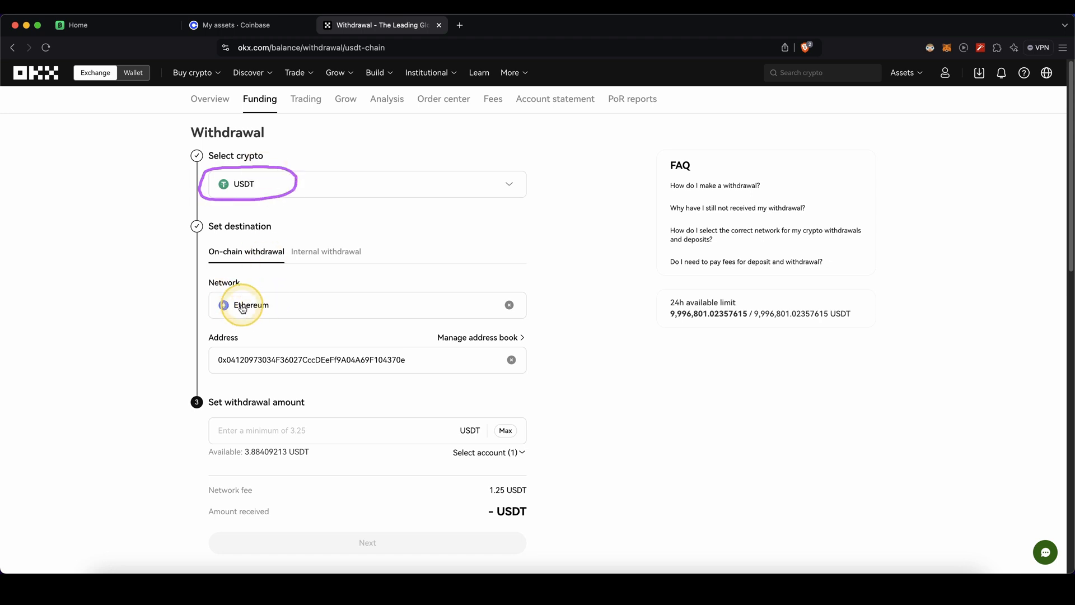
pyautogui.moveTo(316, 360)
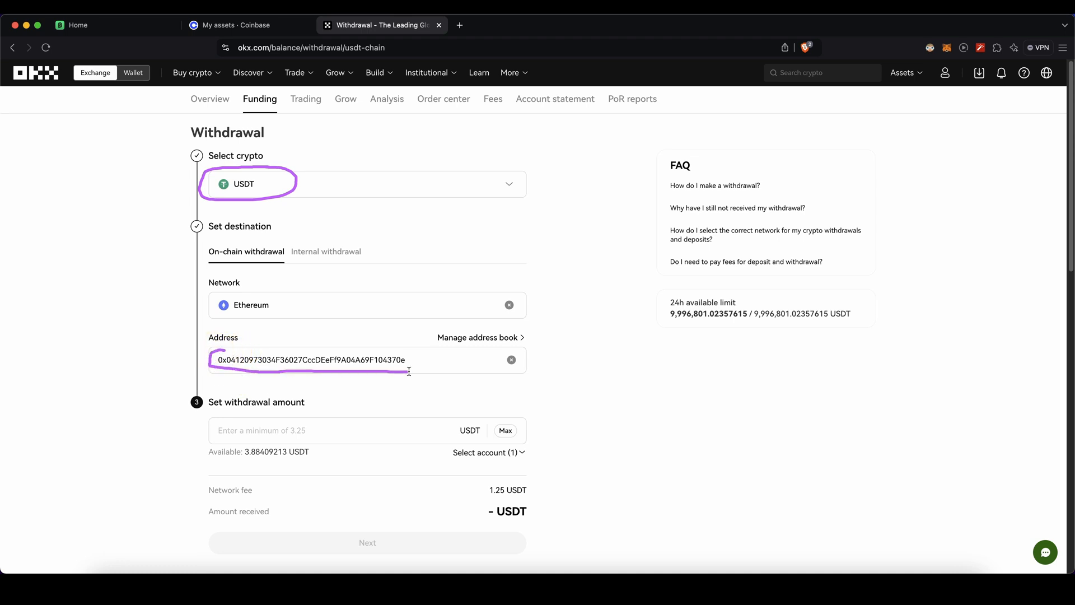
pyautogui.click(261, 430)
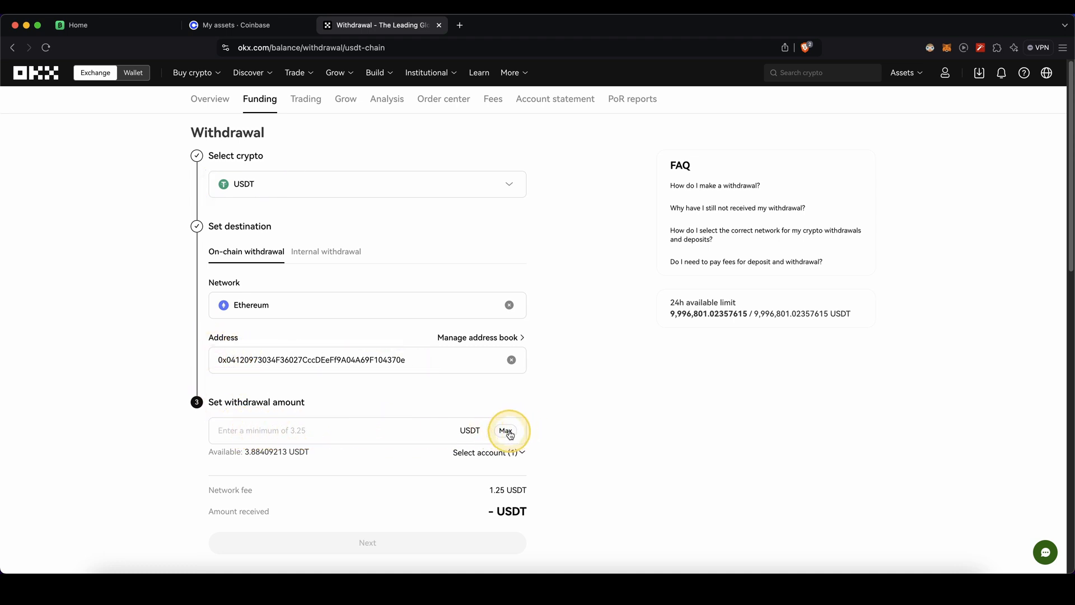
pyautogui.click(505, 430)
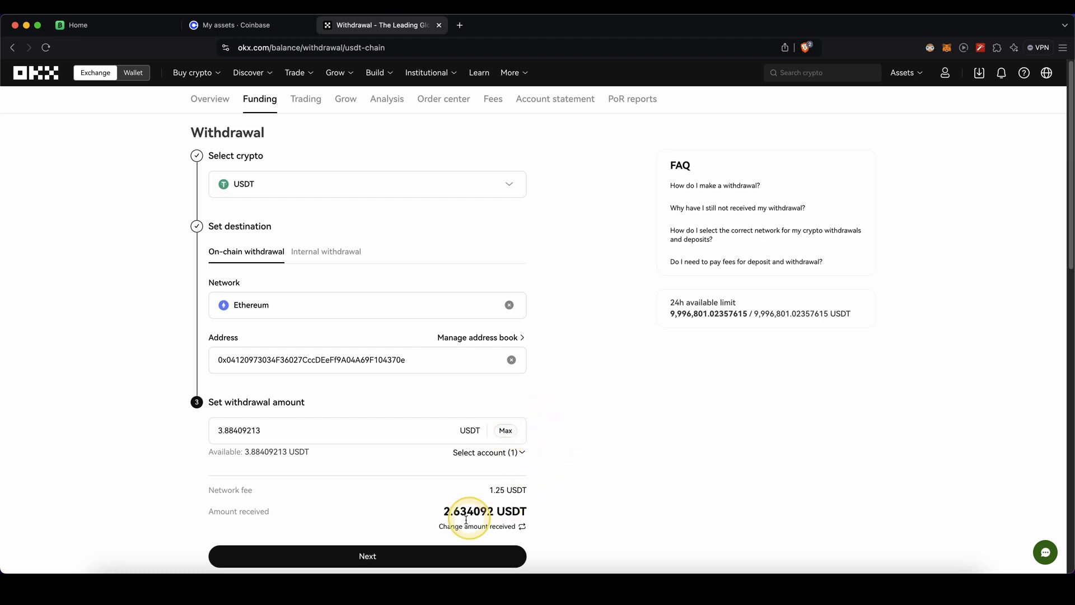
pyautogui.moveTo(392, 552)
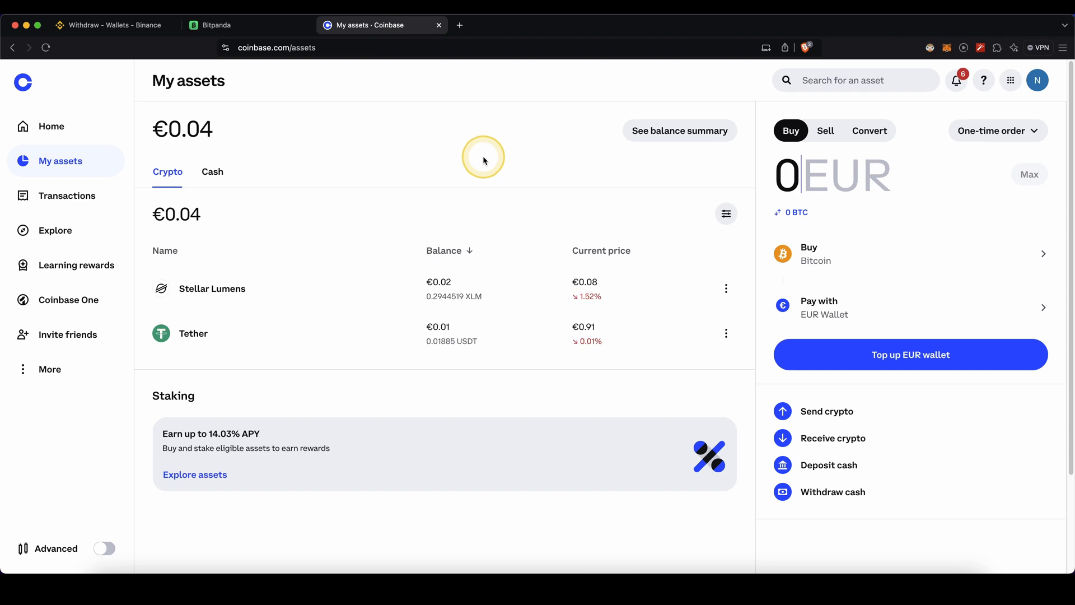
pyautogui.moveTo(50, 160)
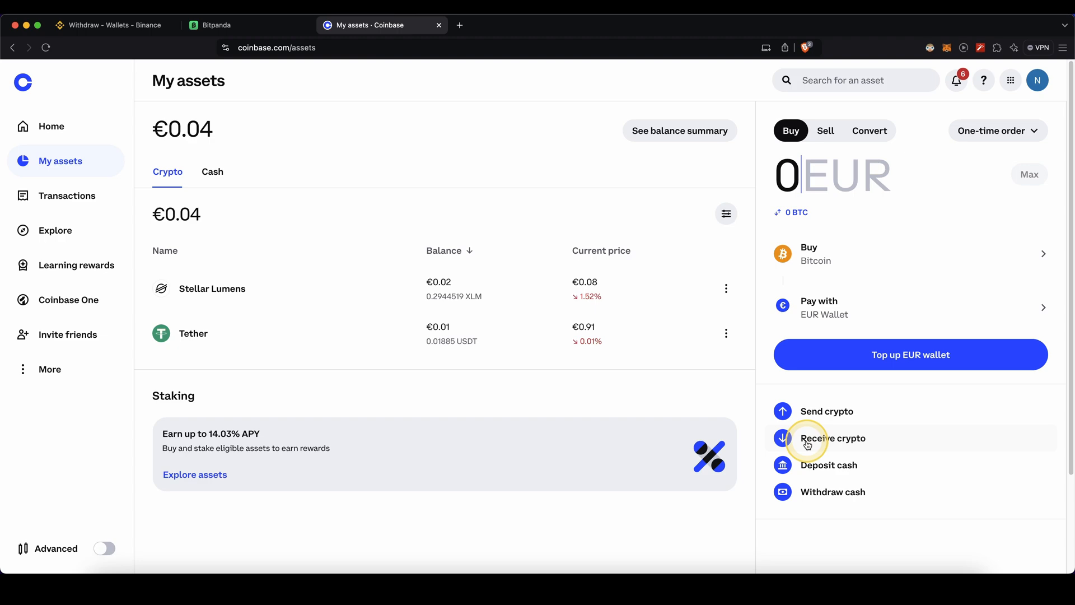
# Start receiving crypto in Coinbase and pick Tether (USDT) as the asset.
pyautogui.click(832, 438)
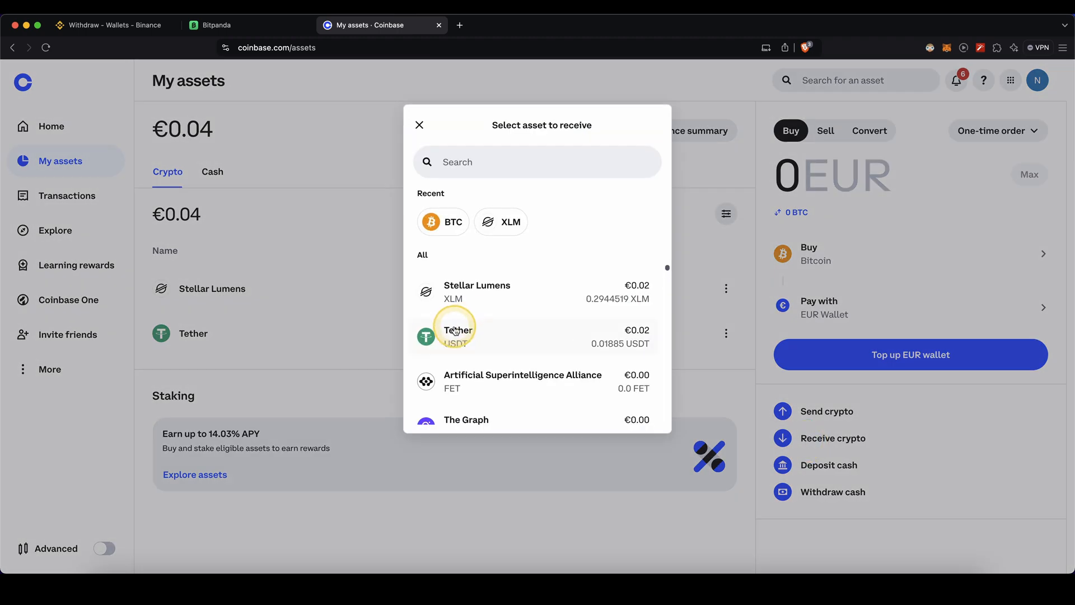
pyautogui.click(457, 336)
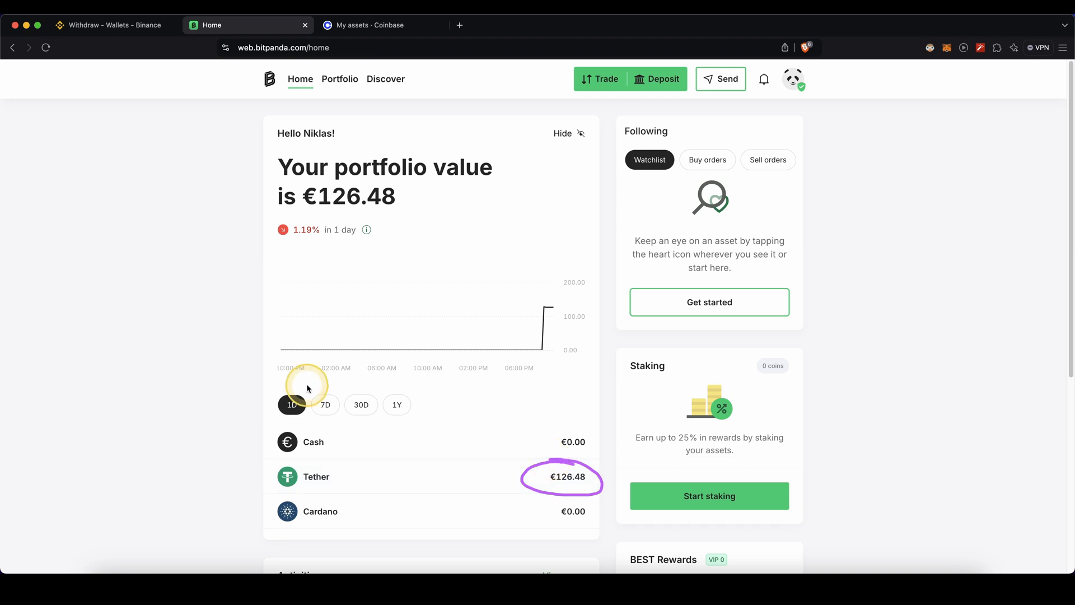
# Return to Bitpanda, check the €126.48 Tether holding, and bring up the trade options.
pyautogui.click(370, 25)
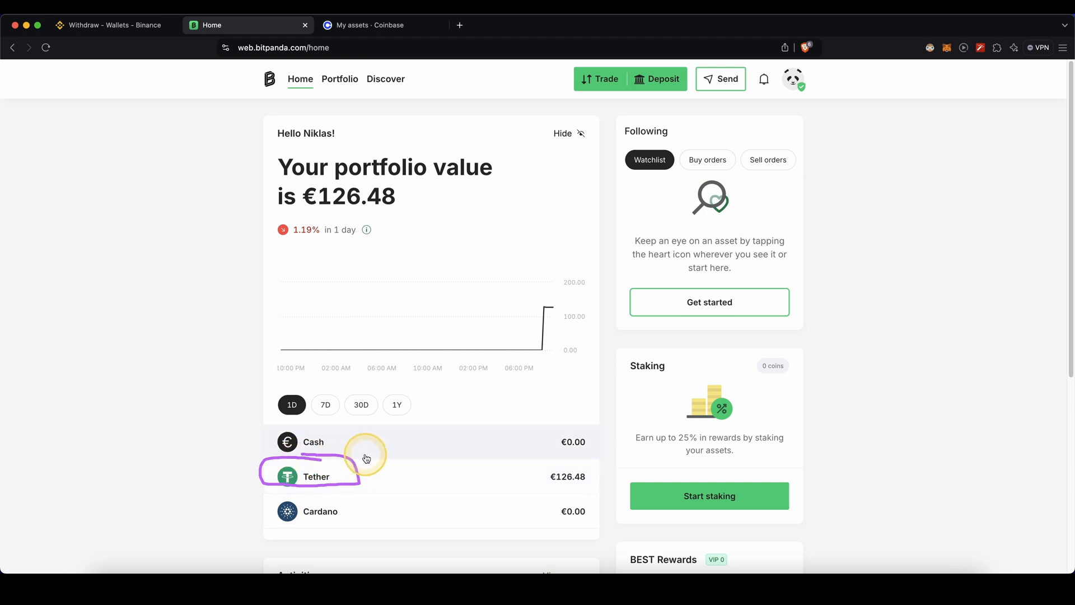
pyautogui.click(597, 78)
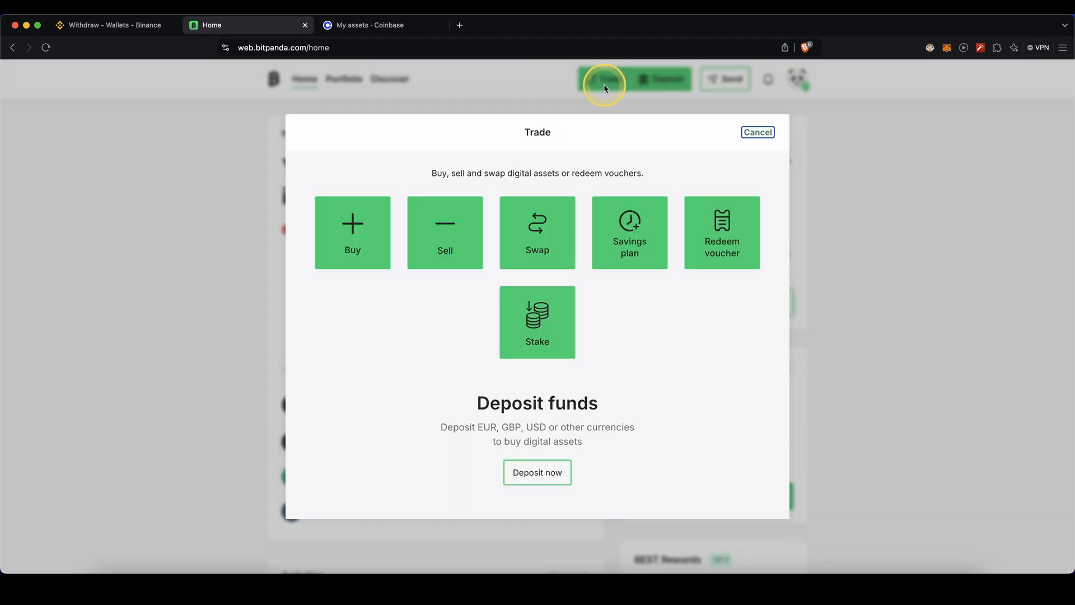
# Choose to sell Tether, with the proceeds going to the Euro Wallet.
pyautogui.click(444, 232)
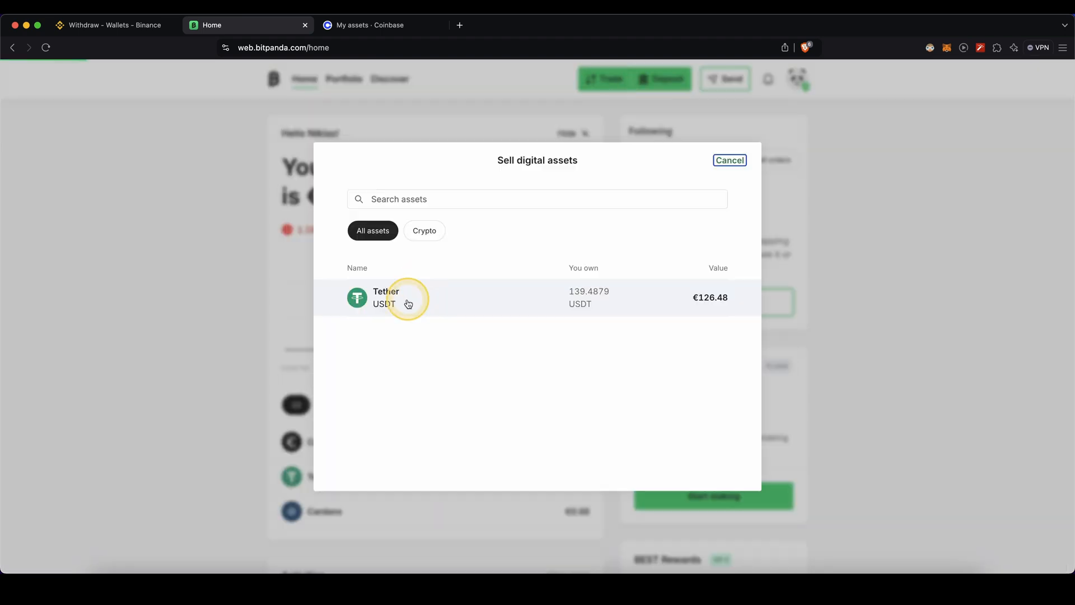
pyautogui.click(404, 297)
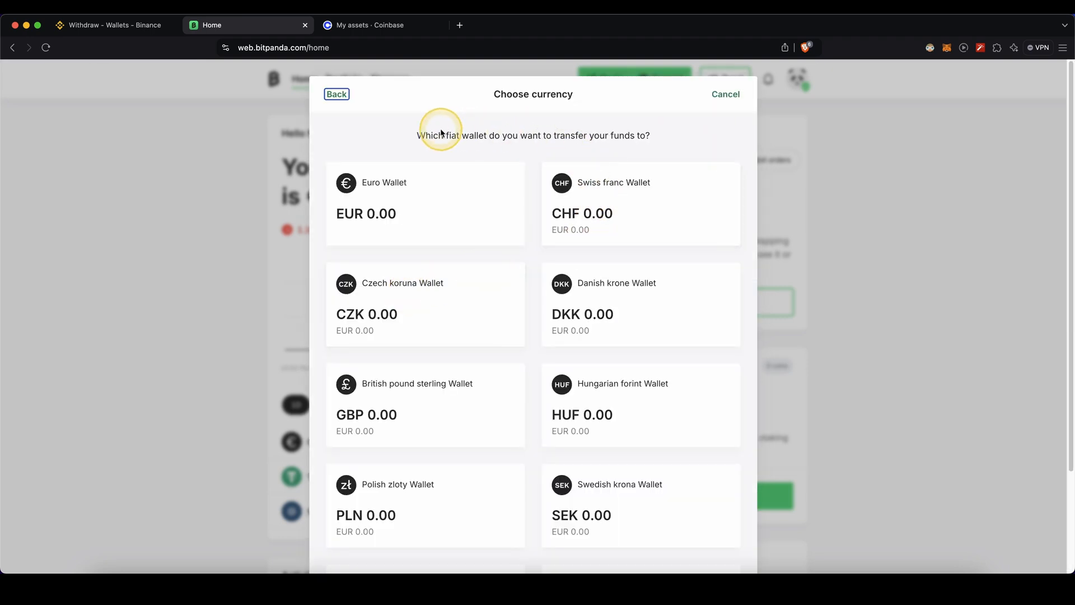
pyautogui.moveTo(619, 136)
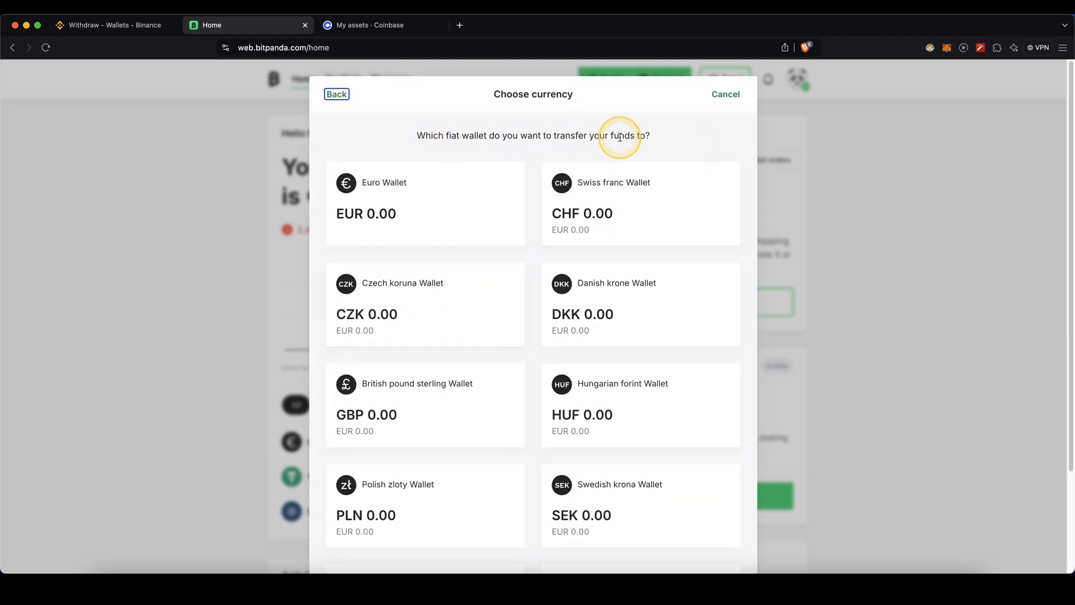
pyautogui.moveTo(369, 335)
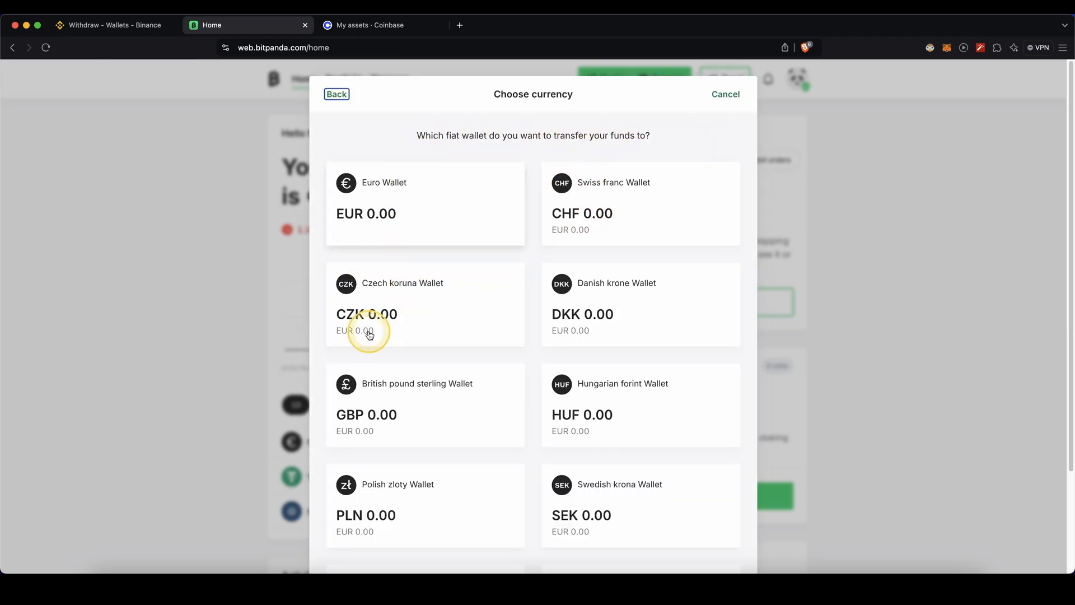
pyautogui.scroll(-3)
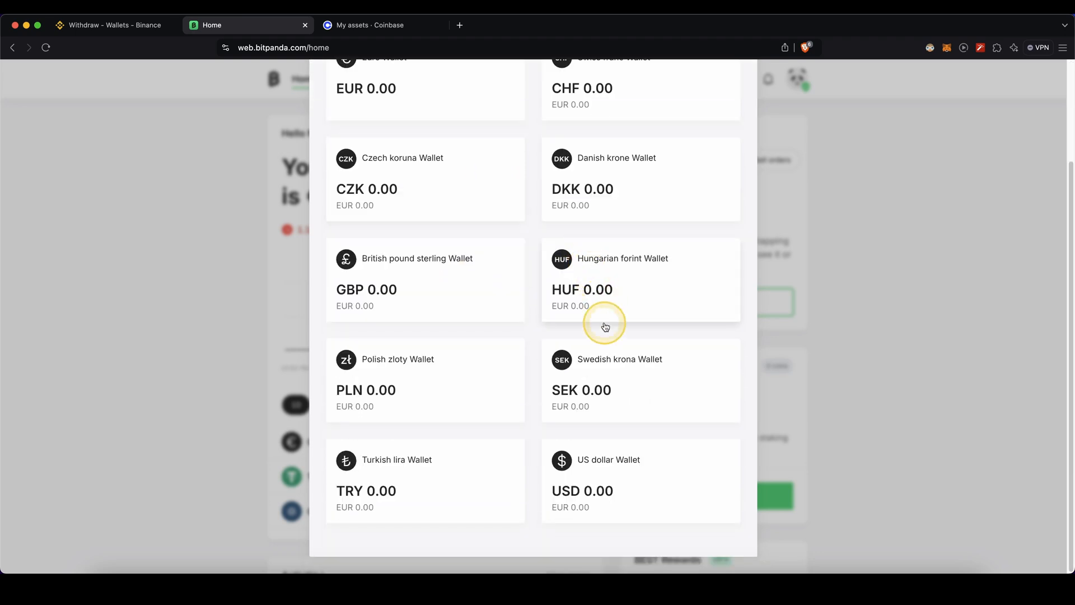
pyautogui.scroll(3)
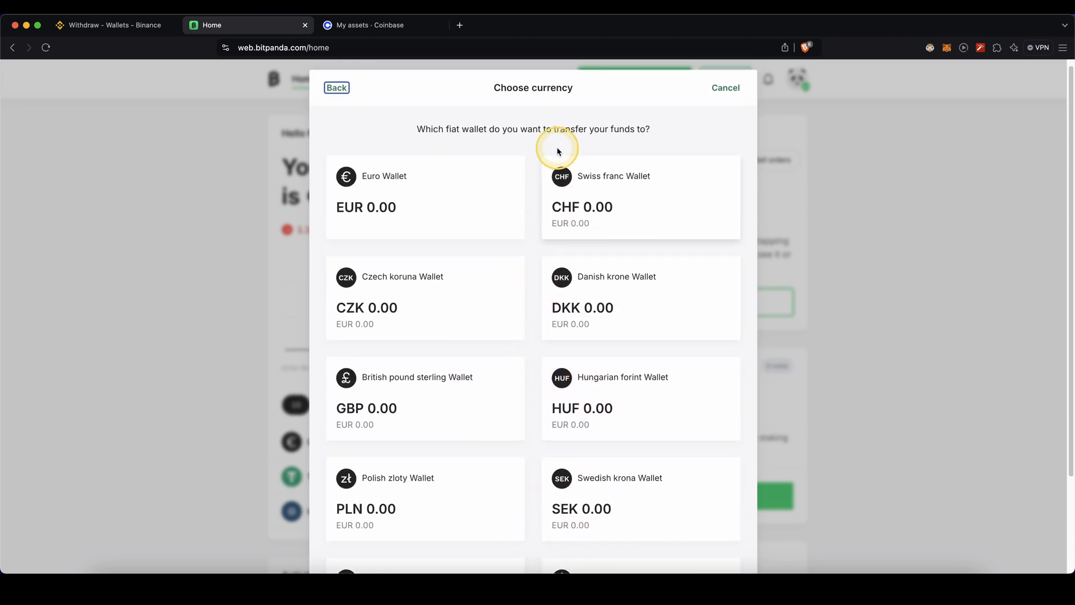
pyautogui.click(724, 87)
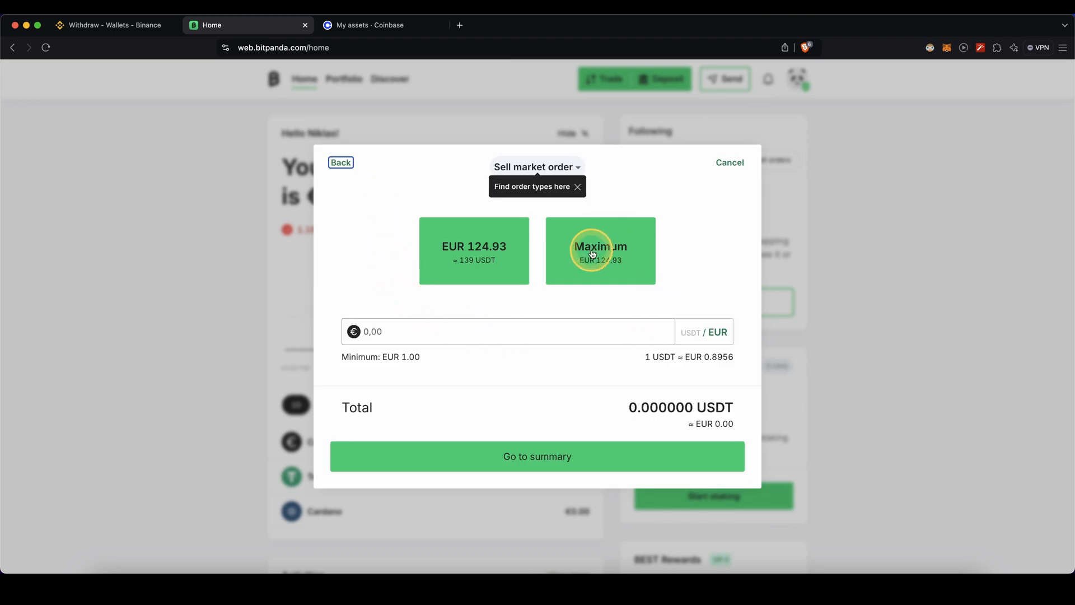
pyautogui.moveTo(602, 253)
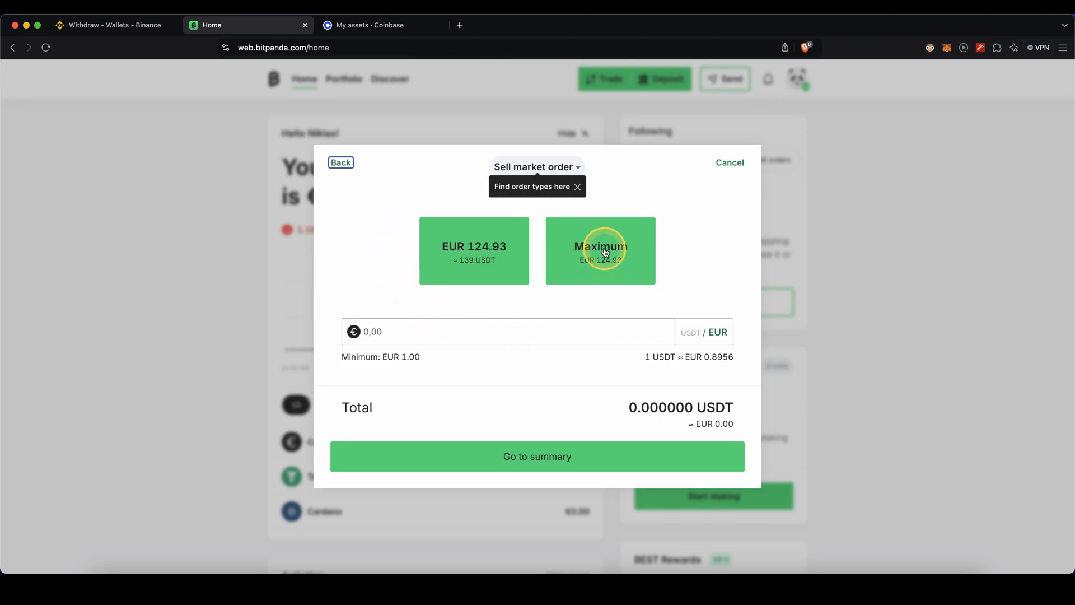
# Sell the full 139.48796075 USDT balance, agreeing to early fulfilment.
pyautogui.click(599, 250)
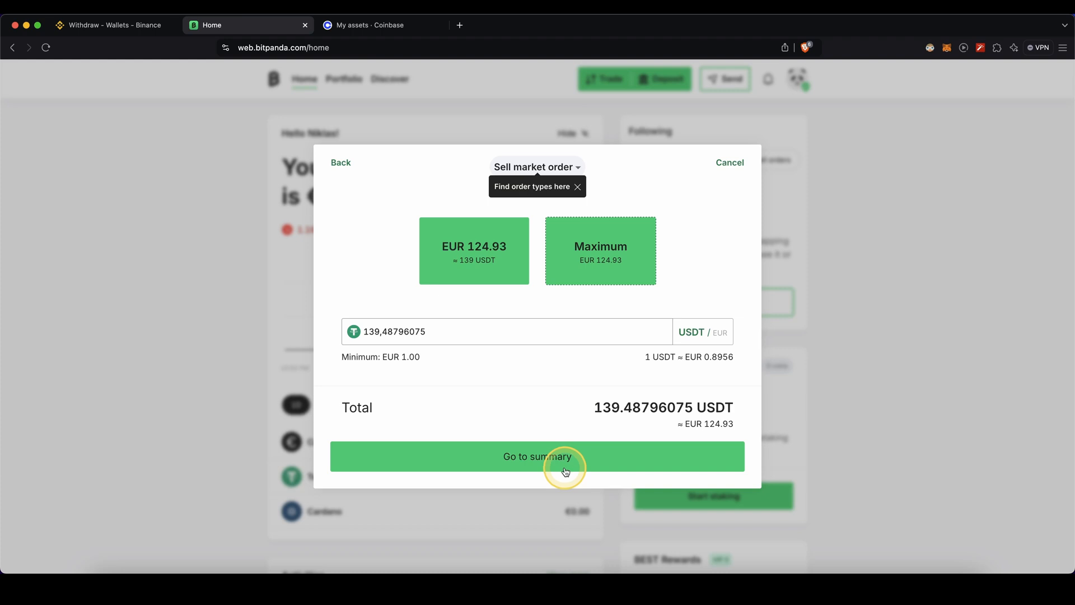
pyautogui.click(537, 456)
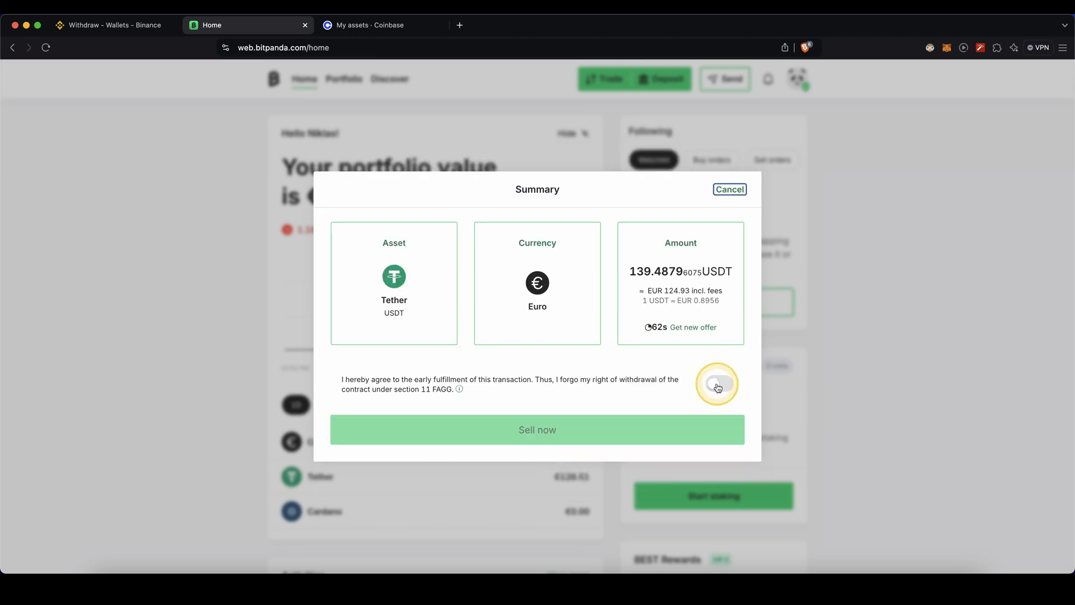
pyautogui.click(718, 382)
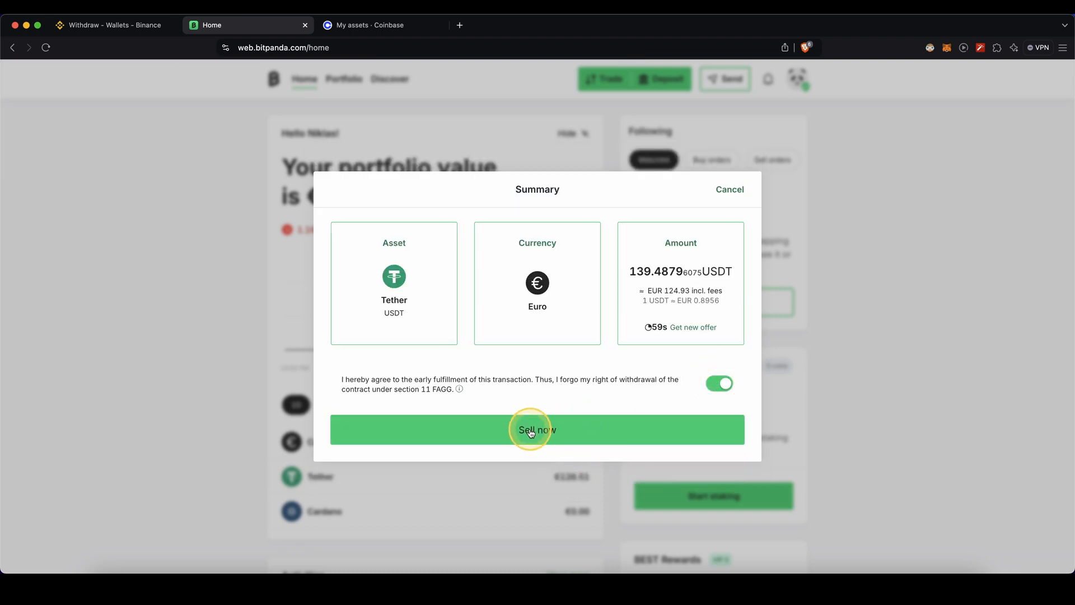
pyautogui.click(537, 430)
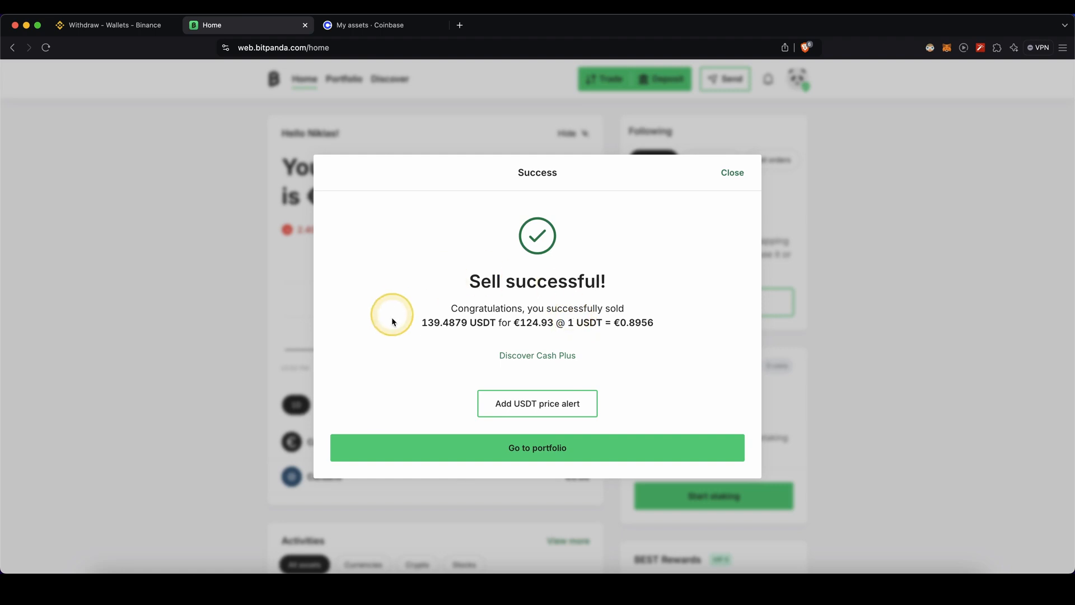
pyautogui.moveTo(537, 359)
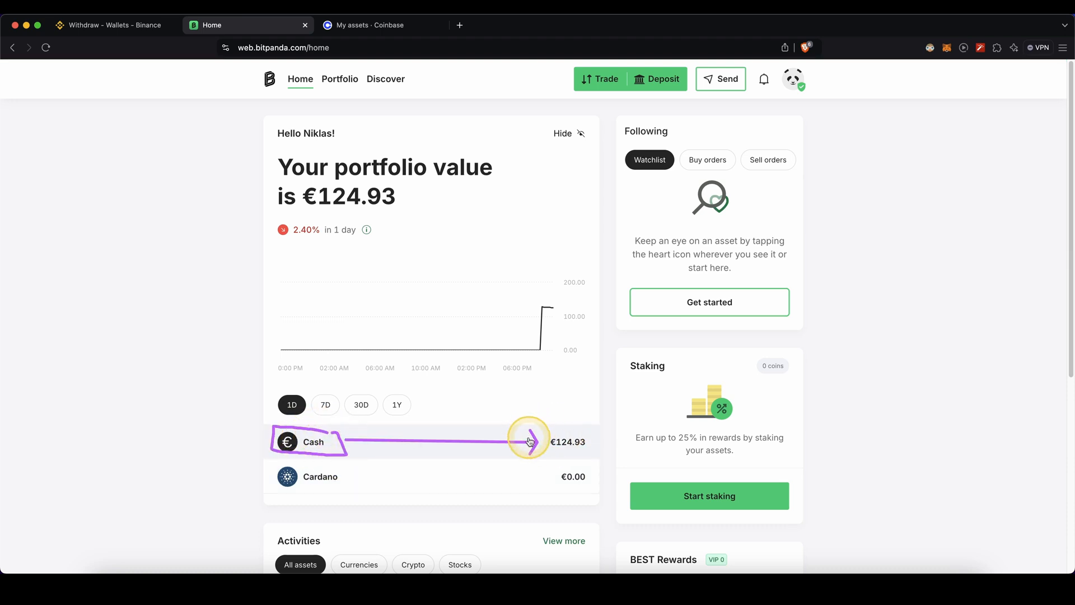
# Leave the sale confirmation, with Bitpanda's portfolio now at €124.93 in cash.
pyautogui.click(371, 25)
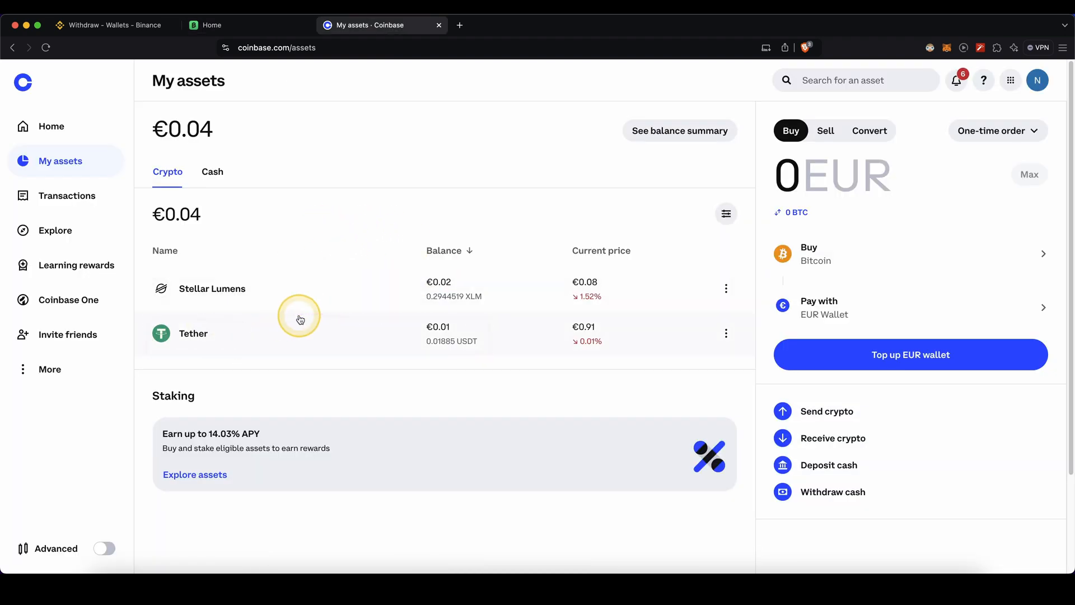
# Sell Coinbase's leftover Tether dust into the EUR Wallet, leaving only Stellar Lumens.
pyautogui.click(825, 131)
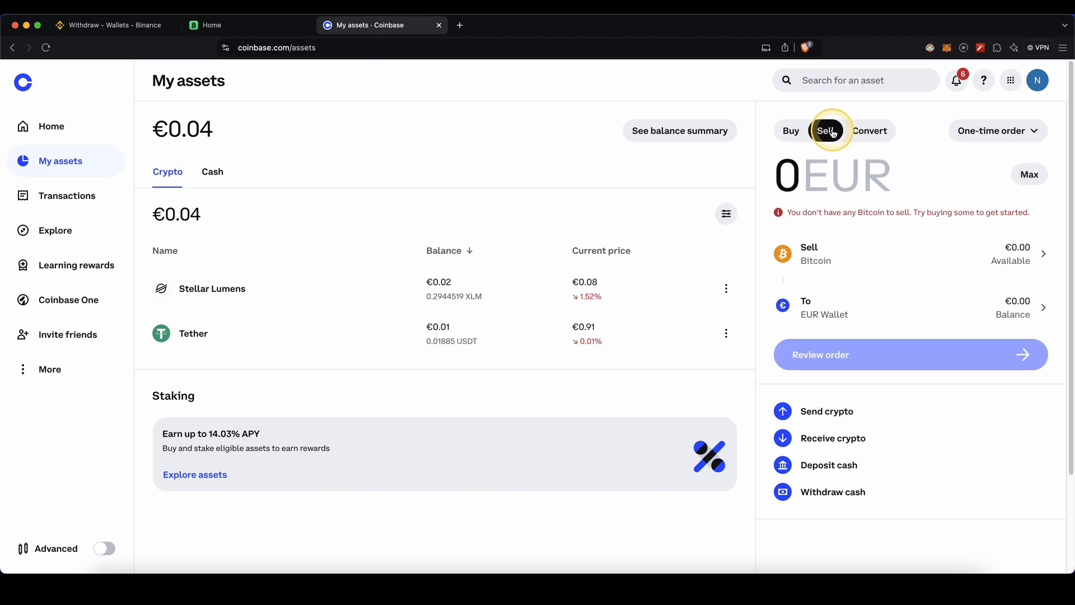
pyautogui.click(815, 254)
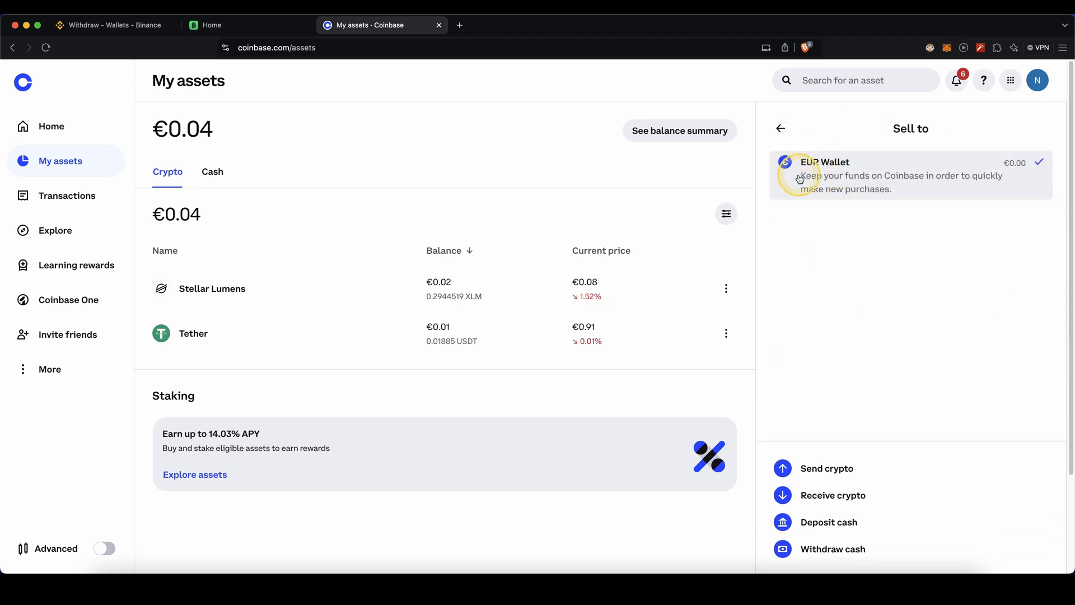
pyautogui.click(910, 175)
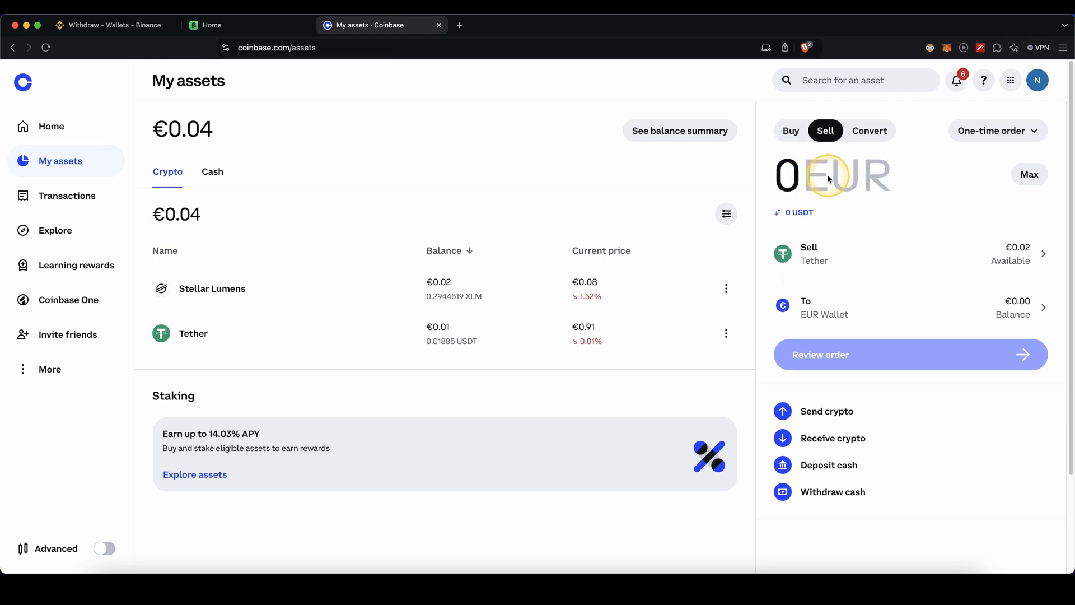
pyautogui.click(1028, 174)
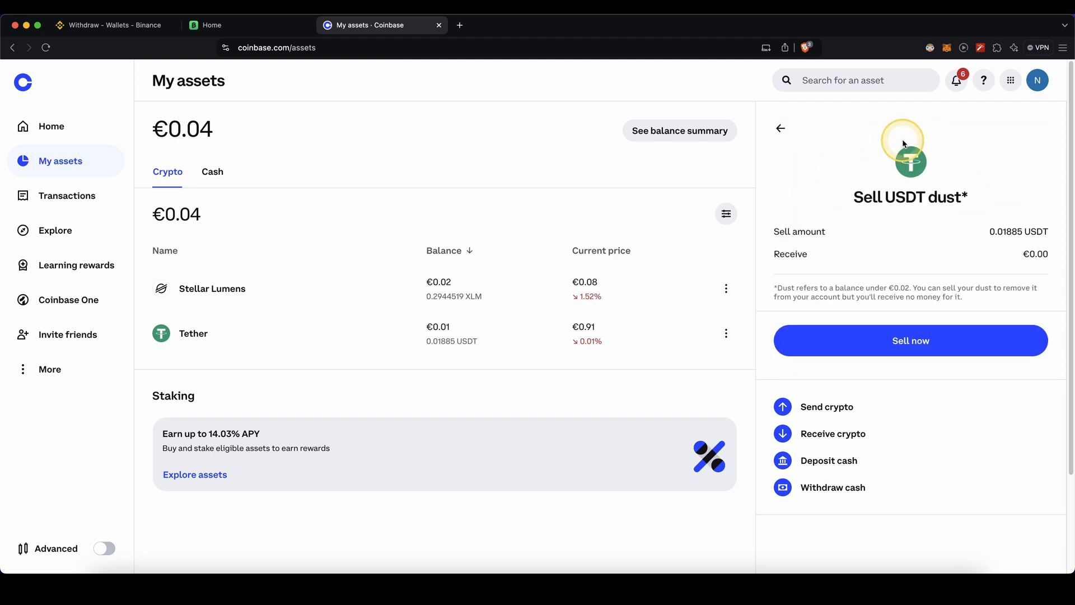
pyautogui.click(910, 341)
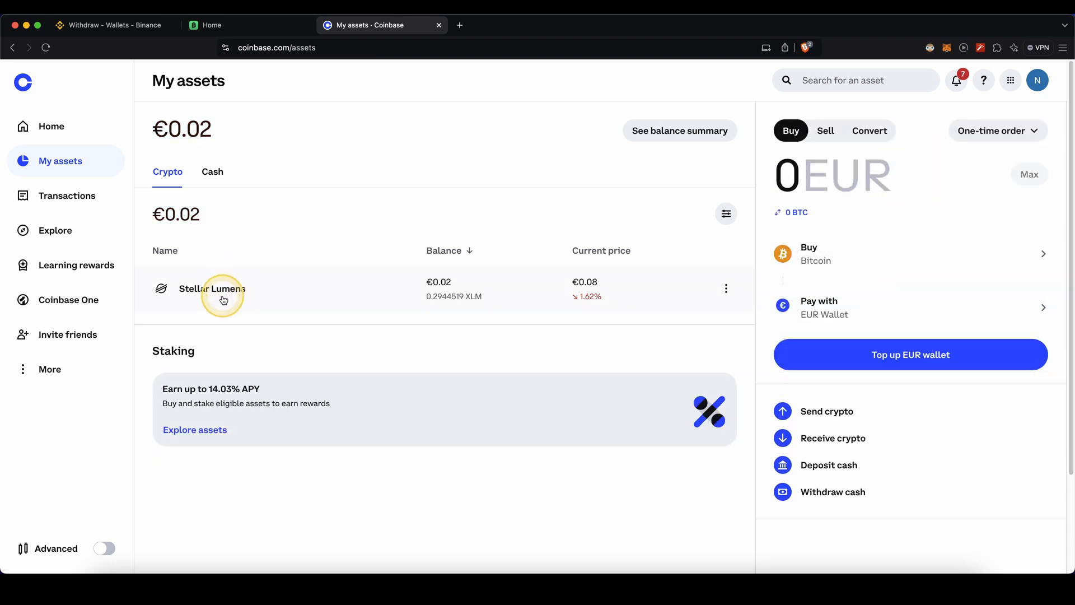
pyautogui.moveTo(251, 237)
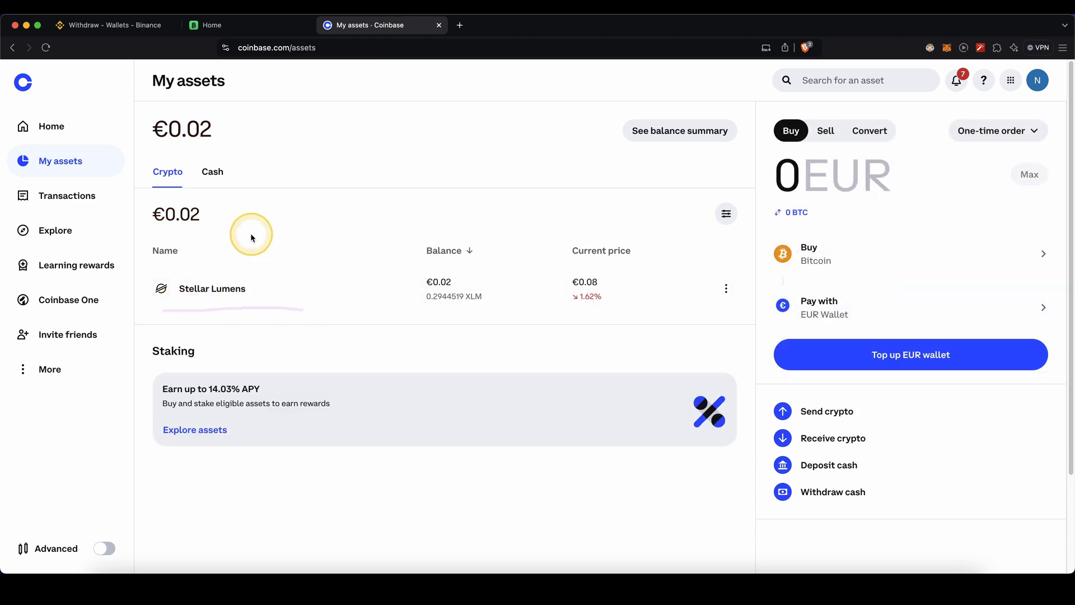
pyautogui.click(212, 172)
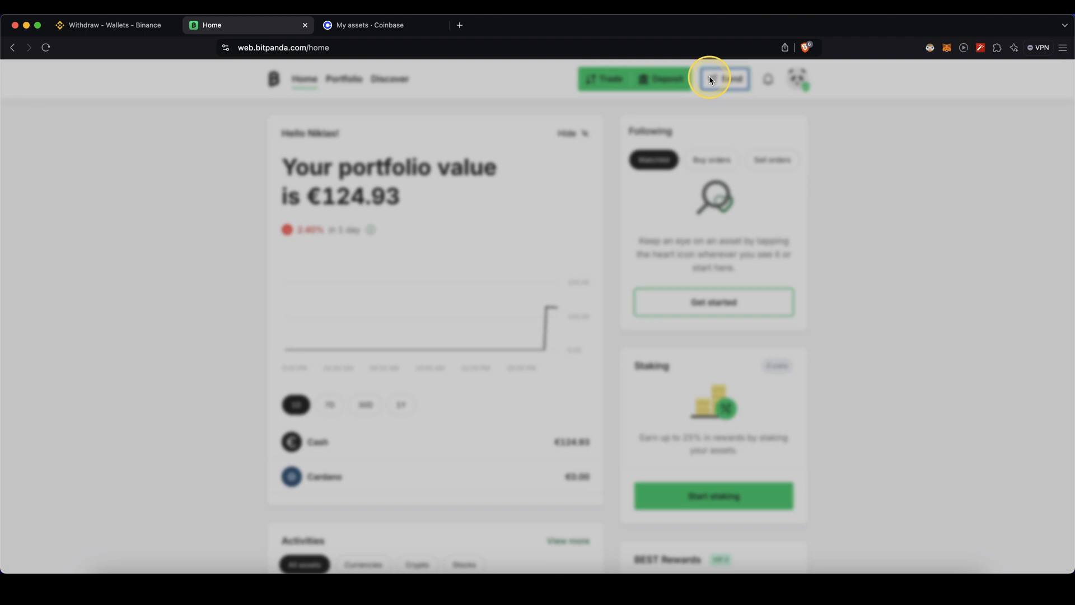
# Start sending euro cash from Bitpanda and choose to add a new payout bank account.
pyautogui.click(724, 78)
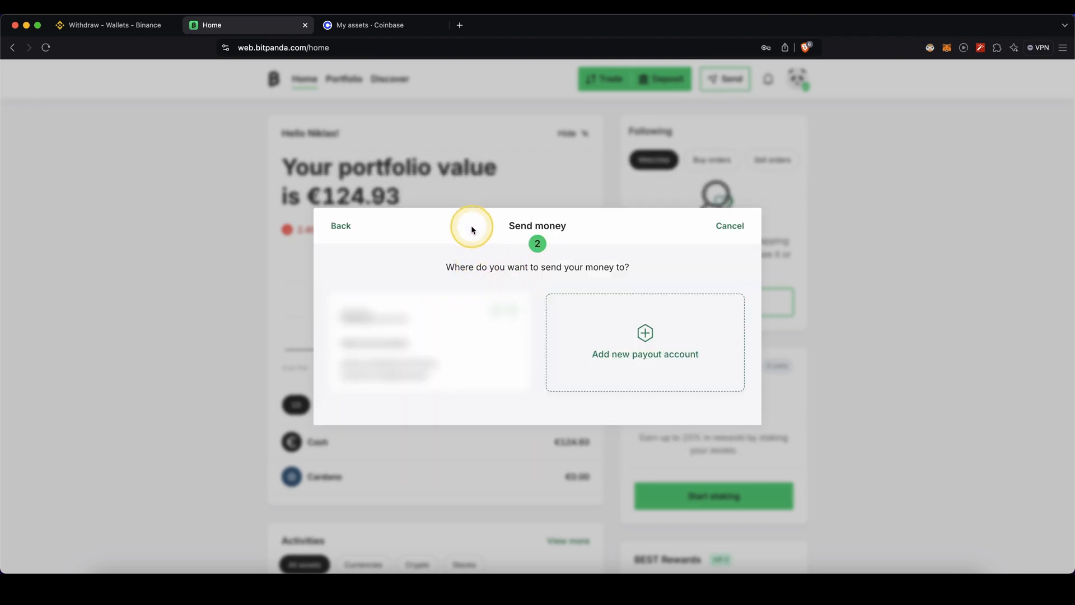
pyautogui.moveTo(608, 277)
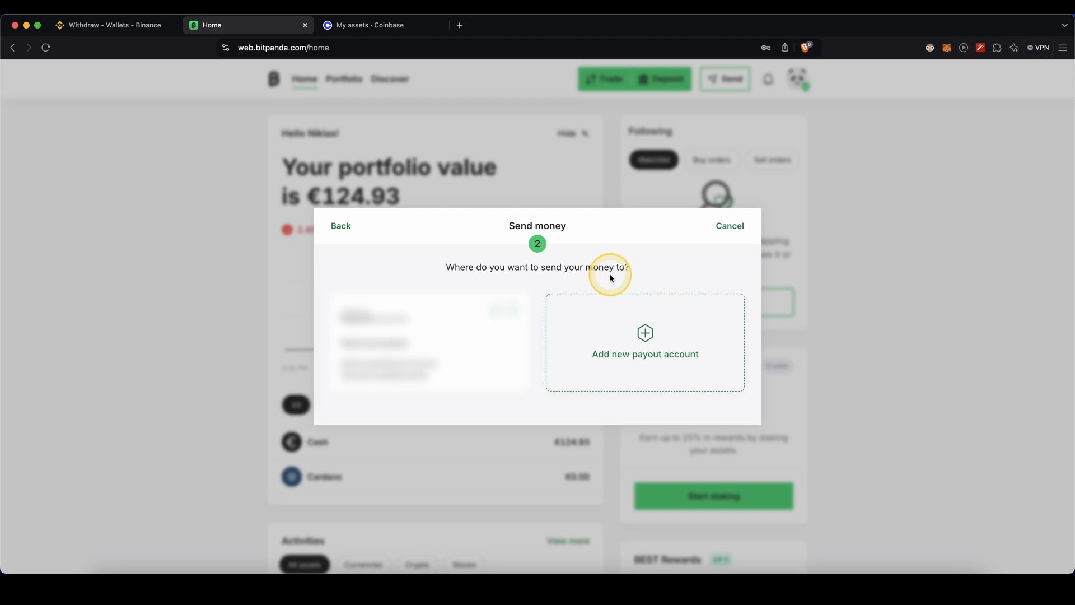
pyautogui.moveTo(629, 338)
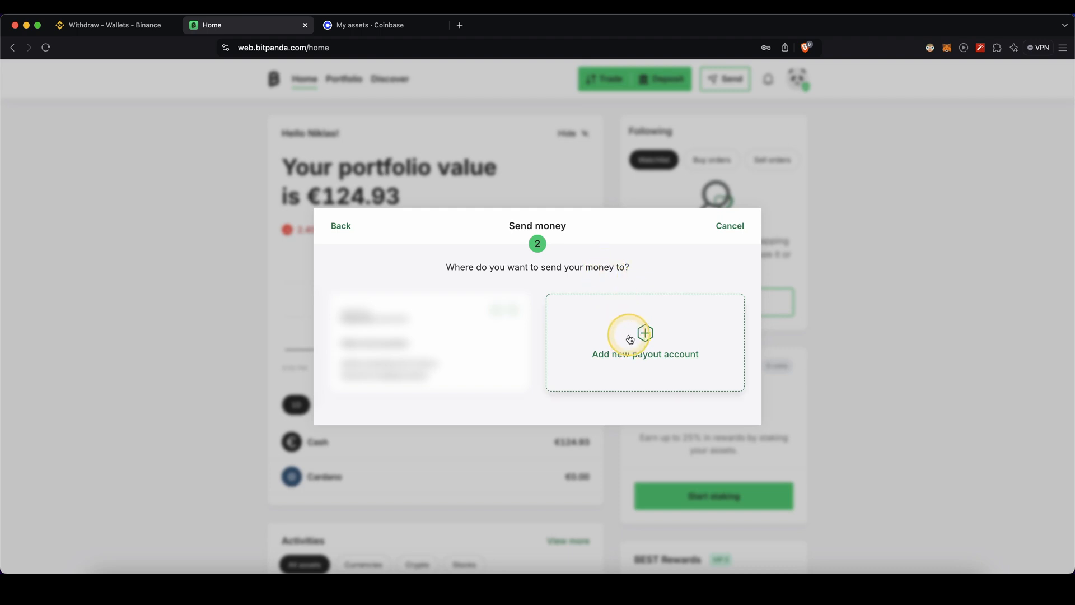
pyautogui.click(644, 341)
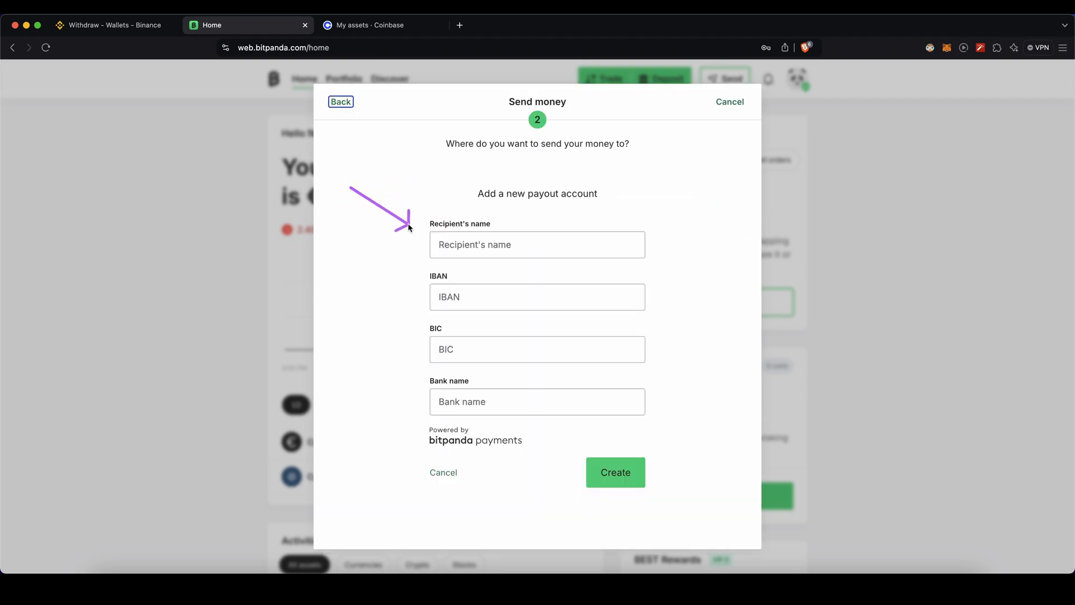
pyautogui.moveTo(425, 381)
pyautogui.write('withdra')
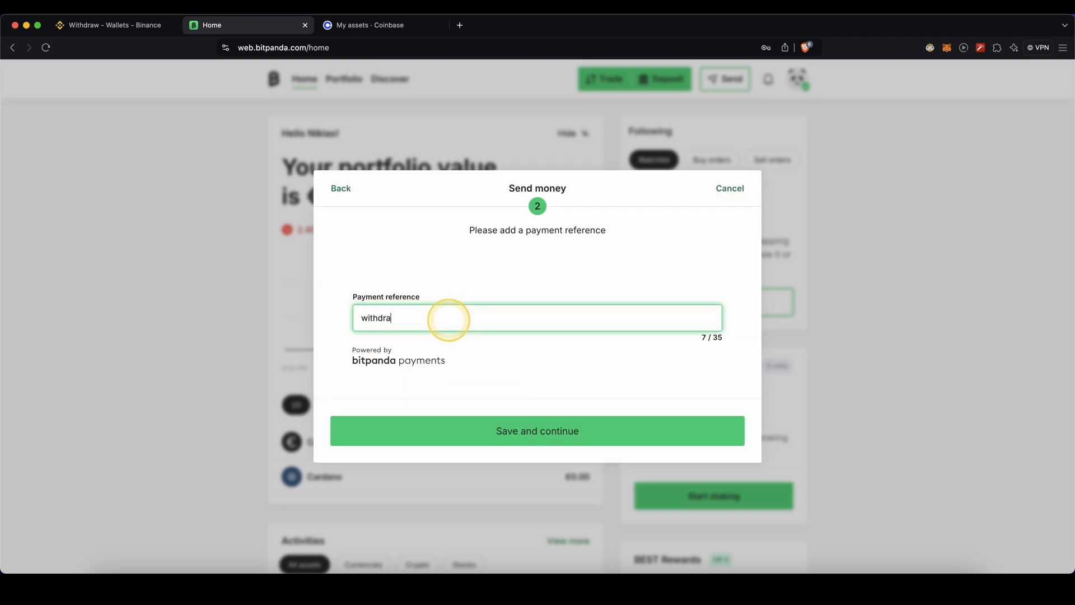
# Finish the 'wal' payment reference, confirm own-accord transfer, and submit the €124.93 SEPA transfer.
pyautogui.write('wal')
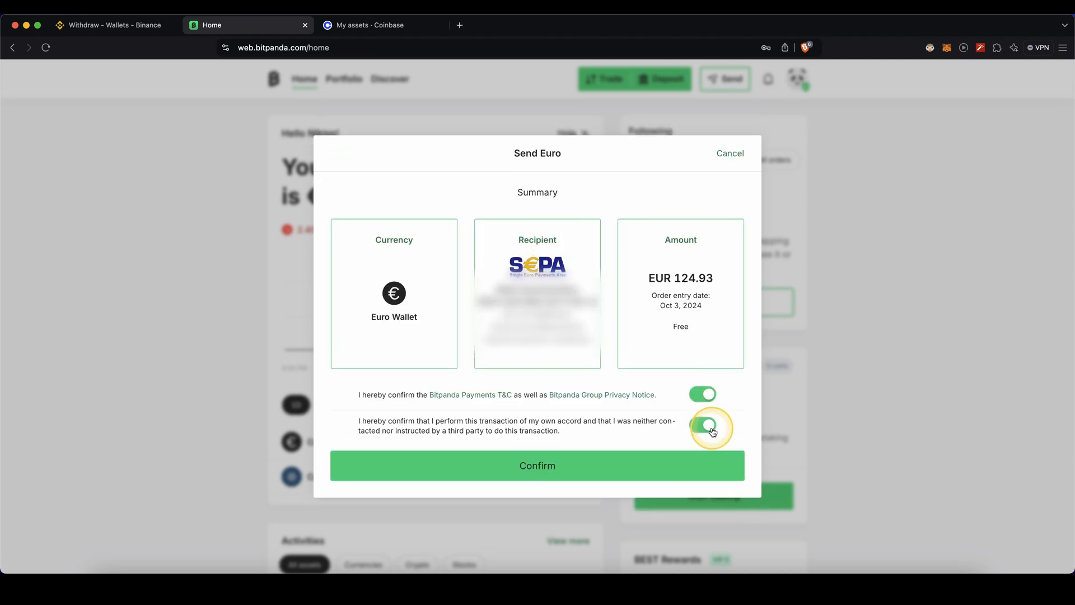
pyautogui.click(702, 424)
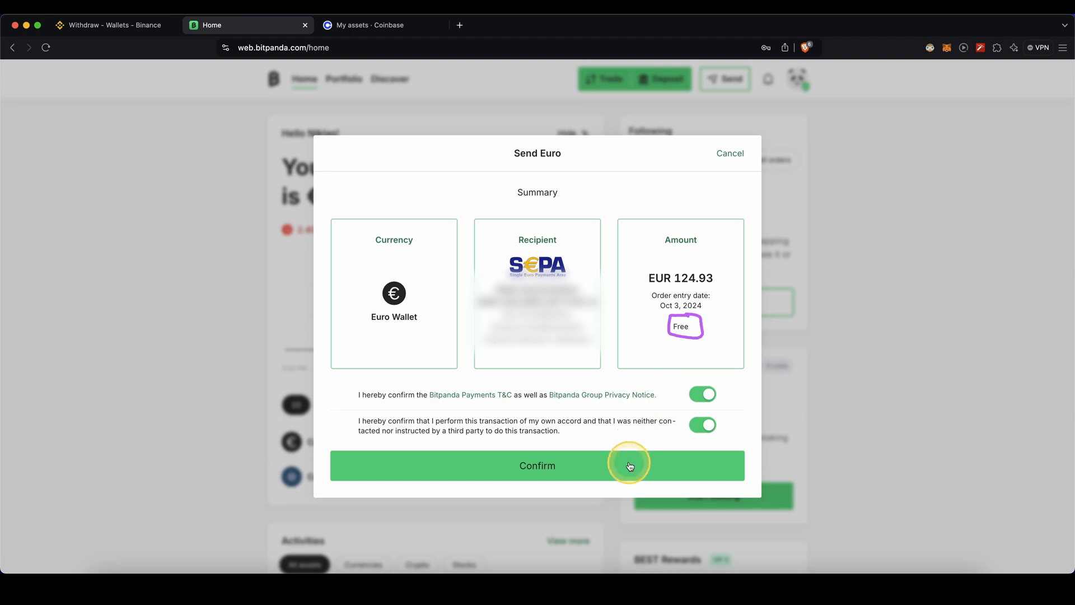
pyautogui.click(382, 25)
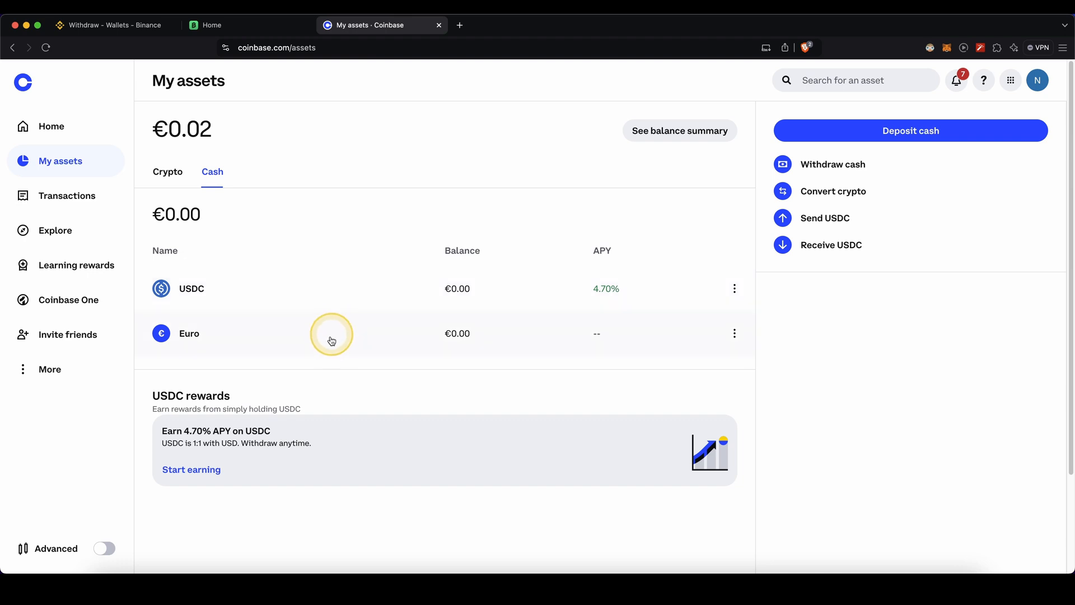
pyautogui.moveTo(630, 275)
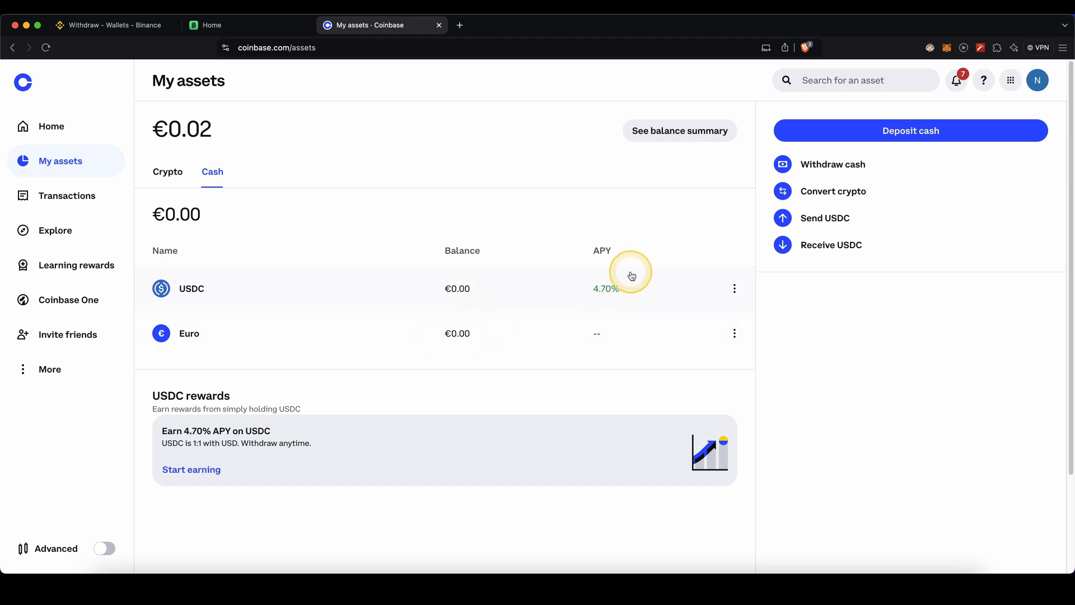
pyautogui.click(831, 164)
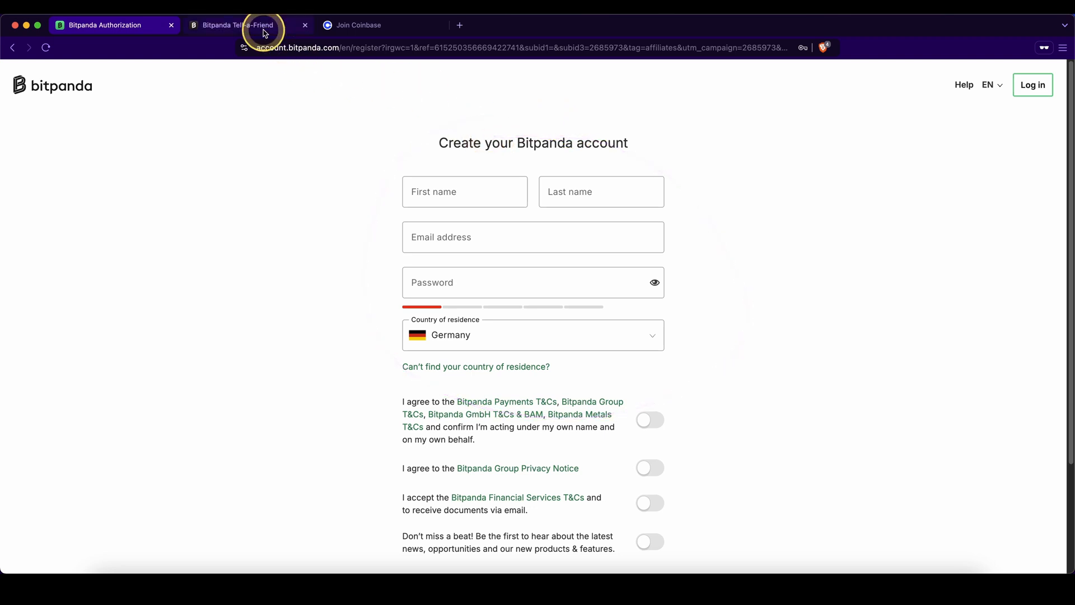
# View Bitpanda's tiered referral rewards up to €100, then Coinbase's 5 USDC sign-up page.
pyautogui.click(237, 25)
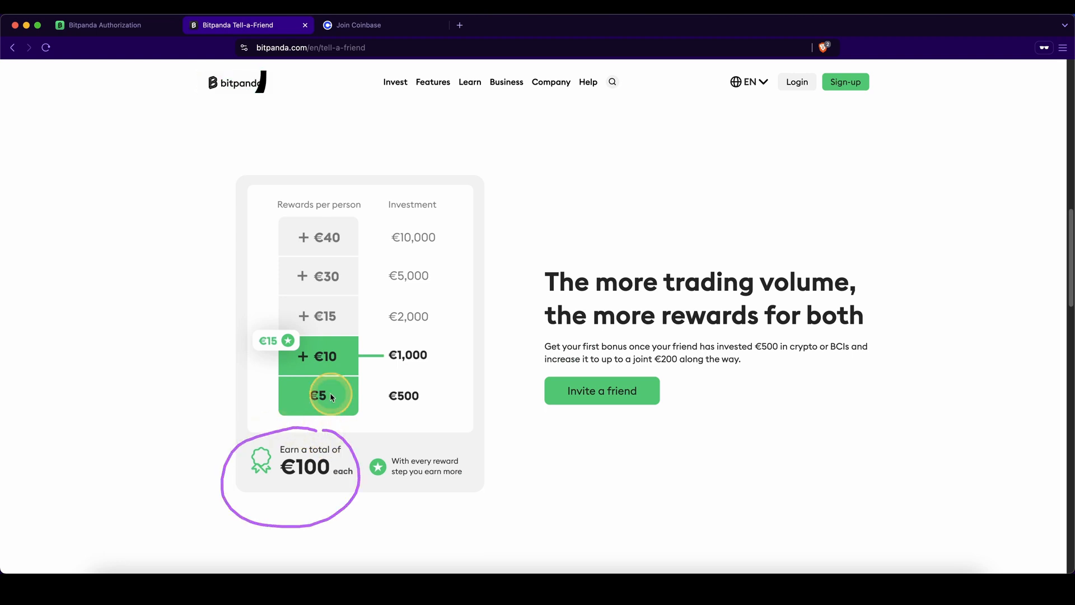
pyautogui.click(360, 26)
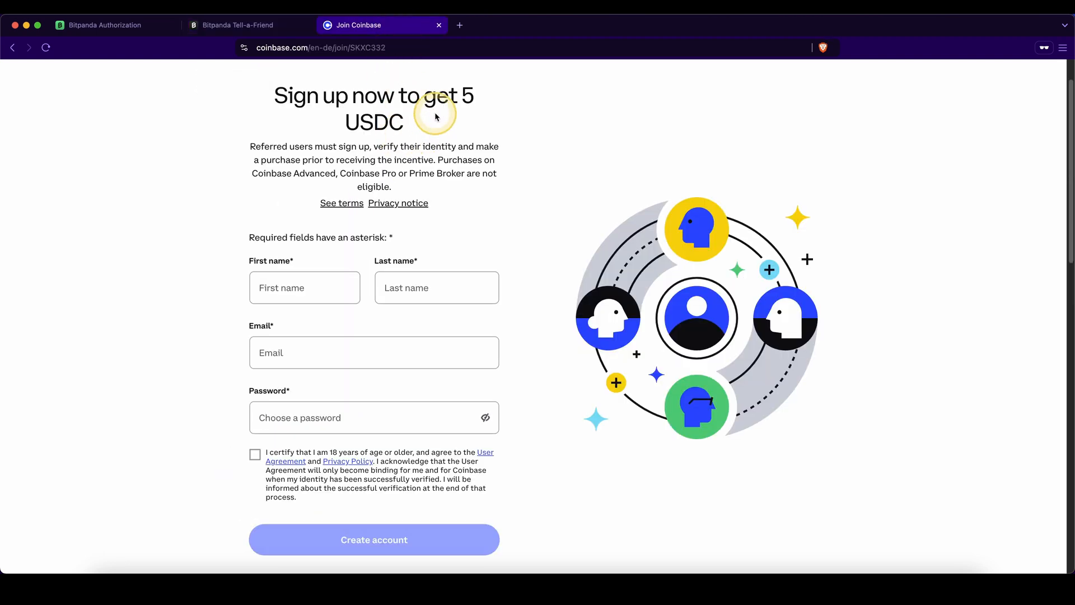